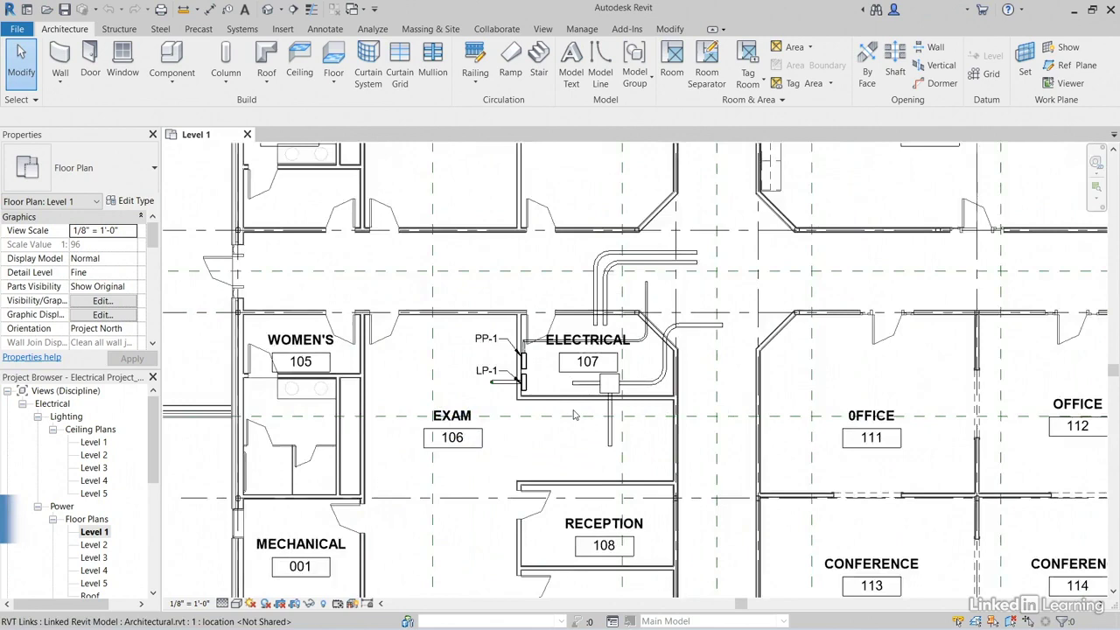
Step: Draw a rectangular callout around Electrical 107 on the Level 1 plan from the View commands
{"action": "scroll", "scroll_direction": "up", "scroll_amount": 3}
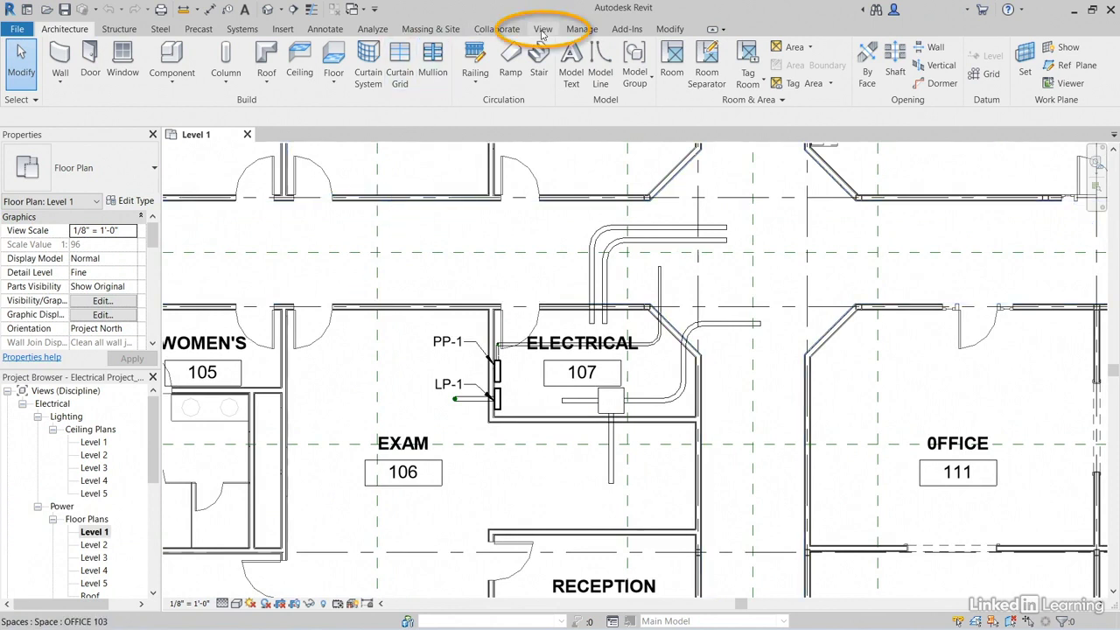
{"action": "left_click", "coordinate": [543, 28]}
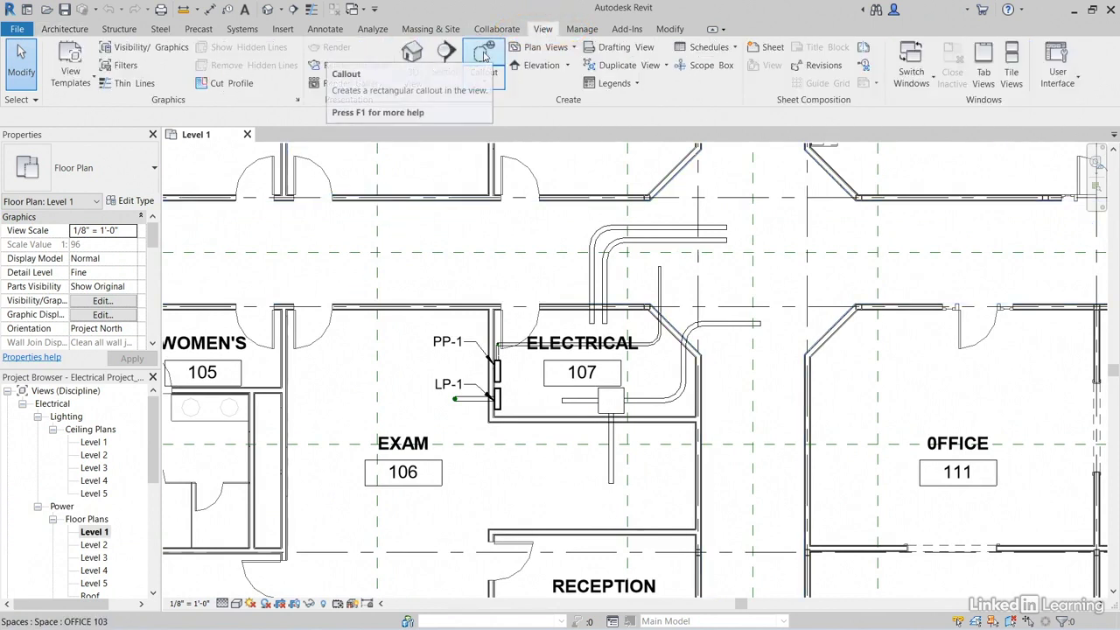
{"action": "left_click", "coordinate": [480, 54]}
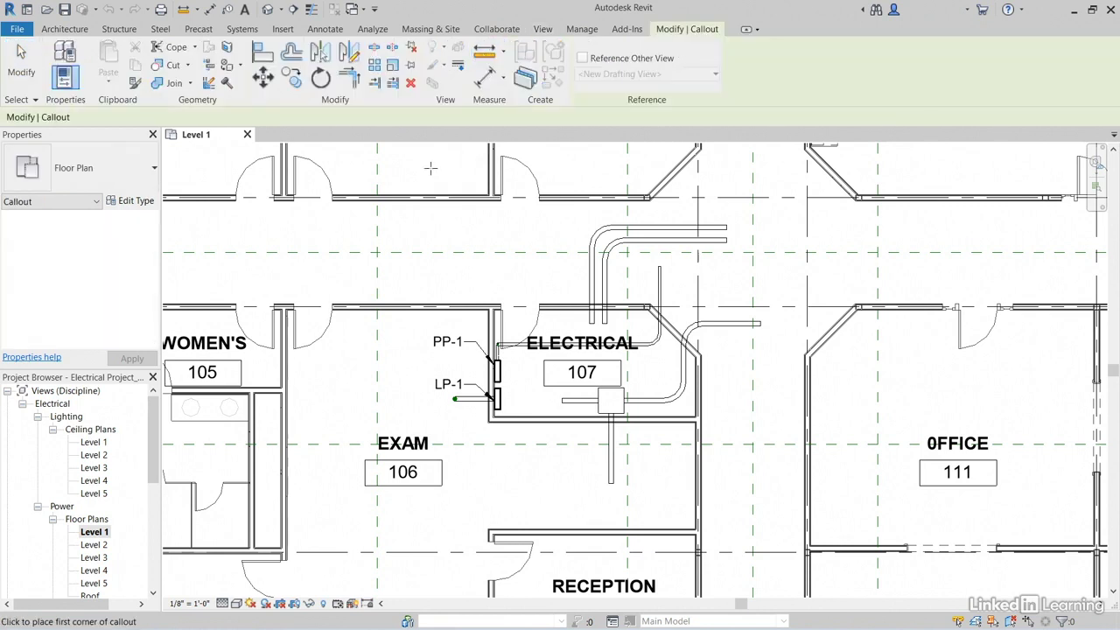
{"action": "mouse_move", "coordinate": [478, 184]}
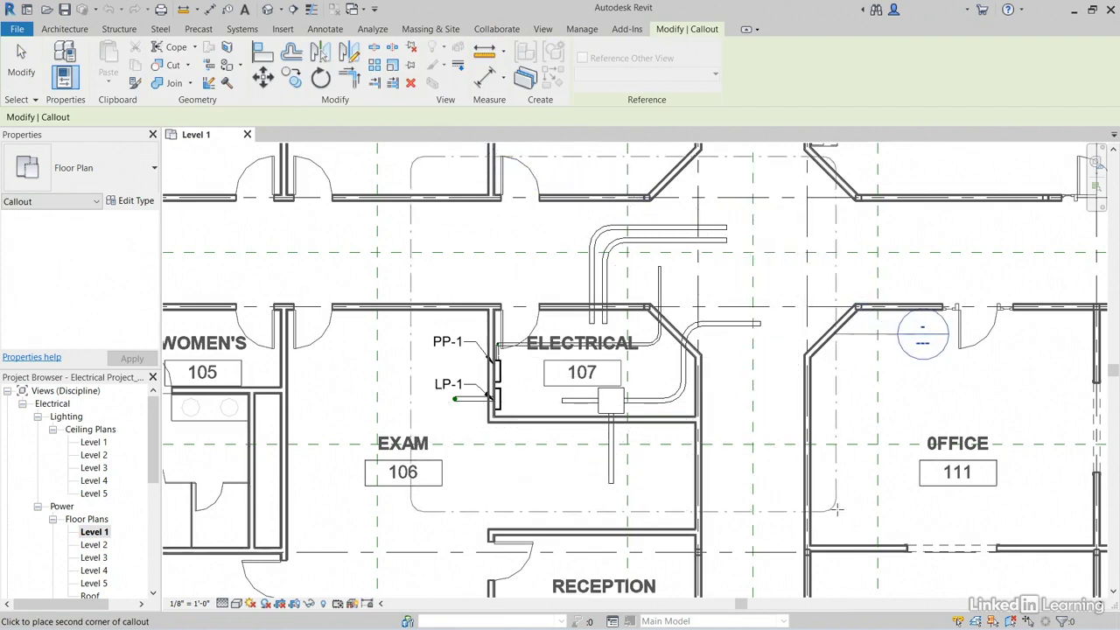
{"action": "mouse_move", "coordinate": [838, 507]}
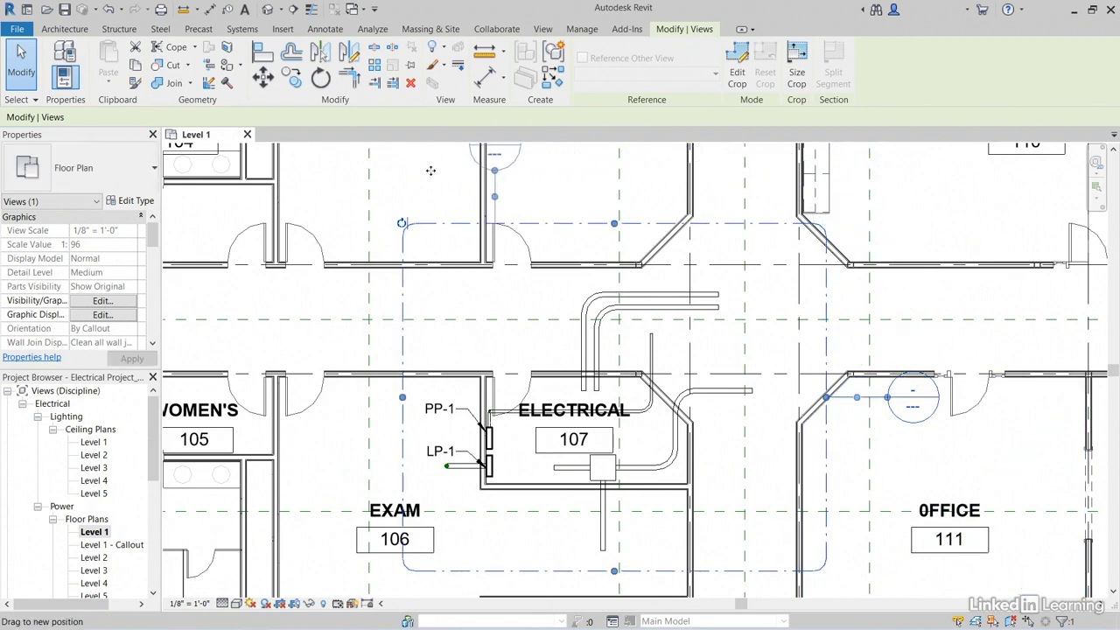
{"action": "left_click", "coordinate": [464, 187]}
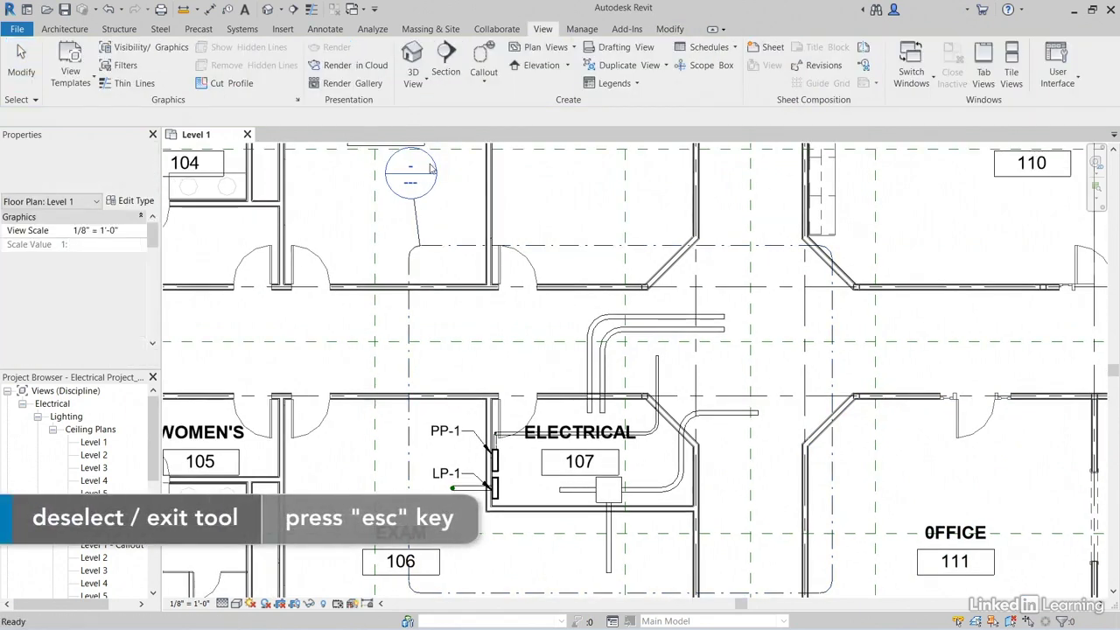
Step: Open Level 1 - Callout 1 and reach its View Template setting in Properties
{"action": "double_click", "coordinate": [411, 175]}
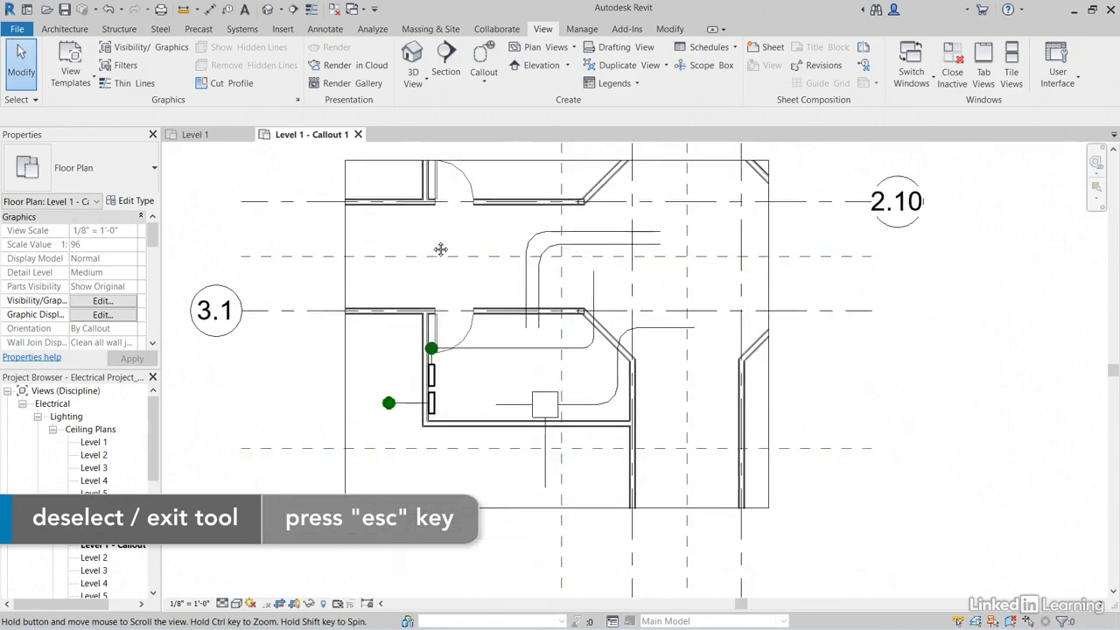
{"action": "key", "text": "Escape"}
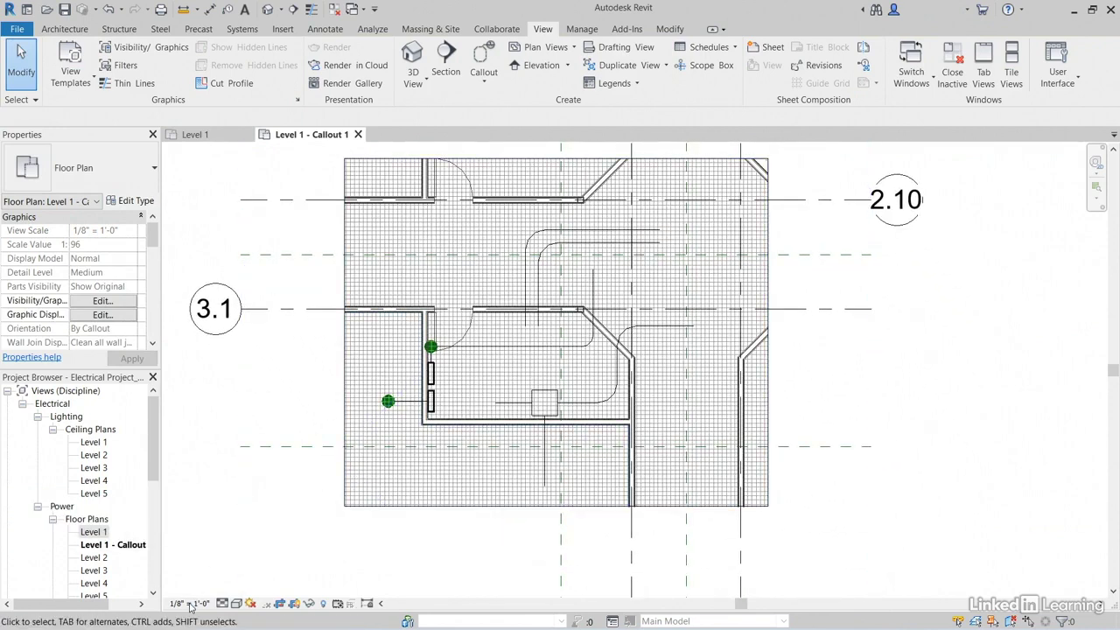
{"action": "left_click", "coordinate": [189, 602]}
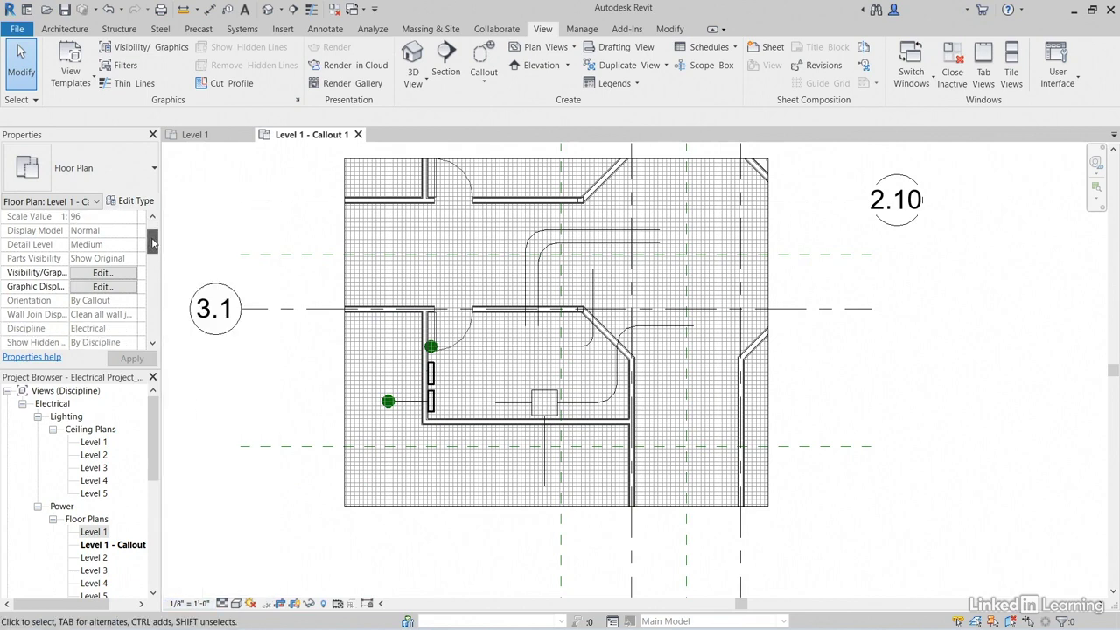
{"action": "scroll", "scroll_direction": "down", "scroll_amount": 3}
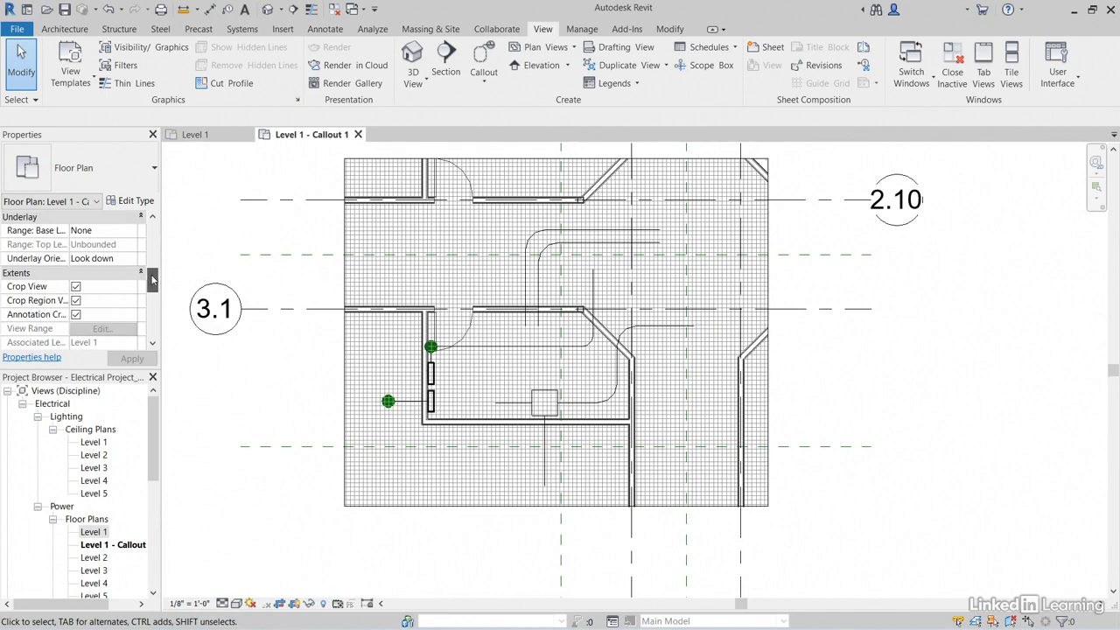
{"action": "scroll", "scroll_direction": "down", "scroll_amount": 3}
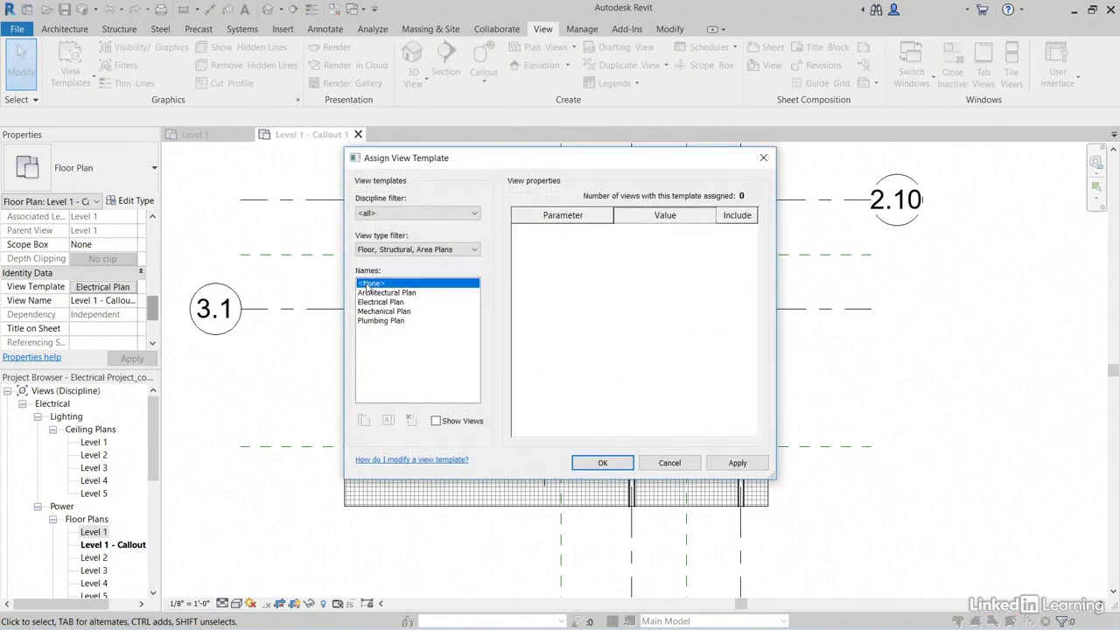
Step: Assign no view template, set scale 1/2" = 1'-0" and Fine detail level for the callout view
{"action": "left_click", "coordinate": [602, 462]}
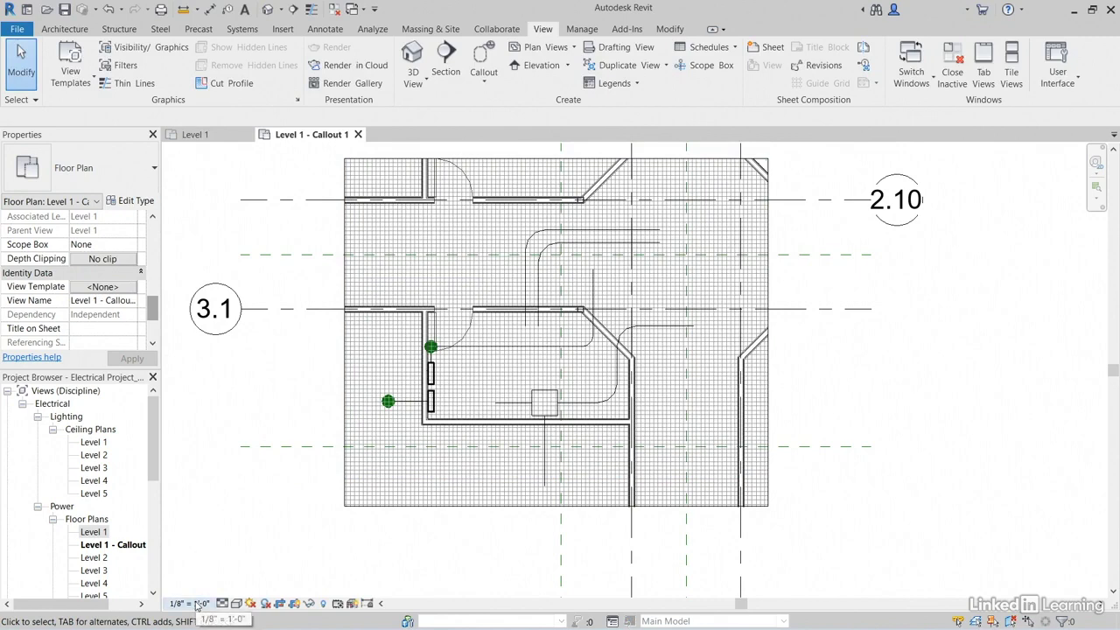
{"action": "left_click", "coordinate": [185, 603]}
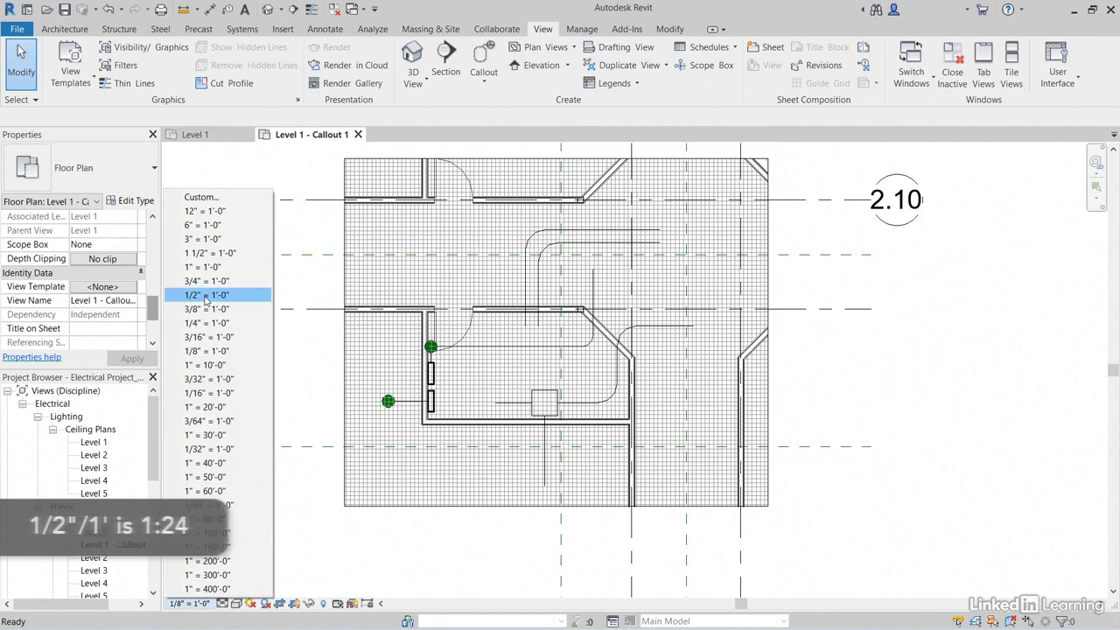
{"action": "left_click", "coordinate": [207, 294]}
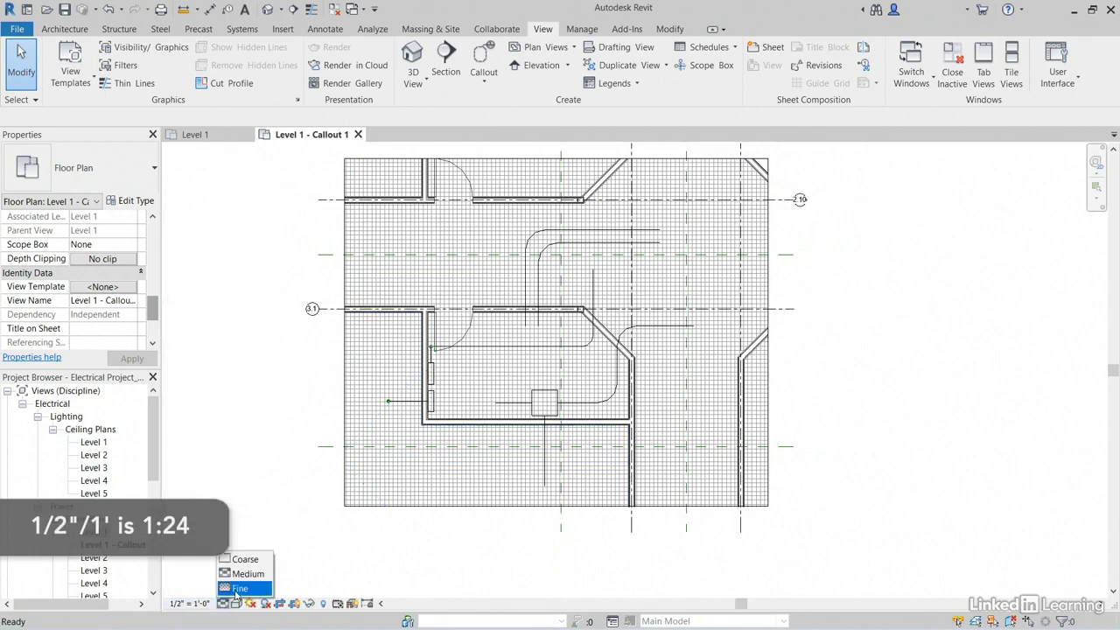
{"action": "left_click", "coordinate": [240, 588]}
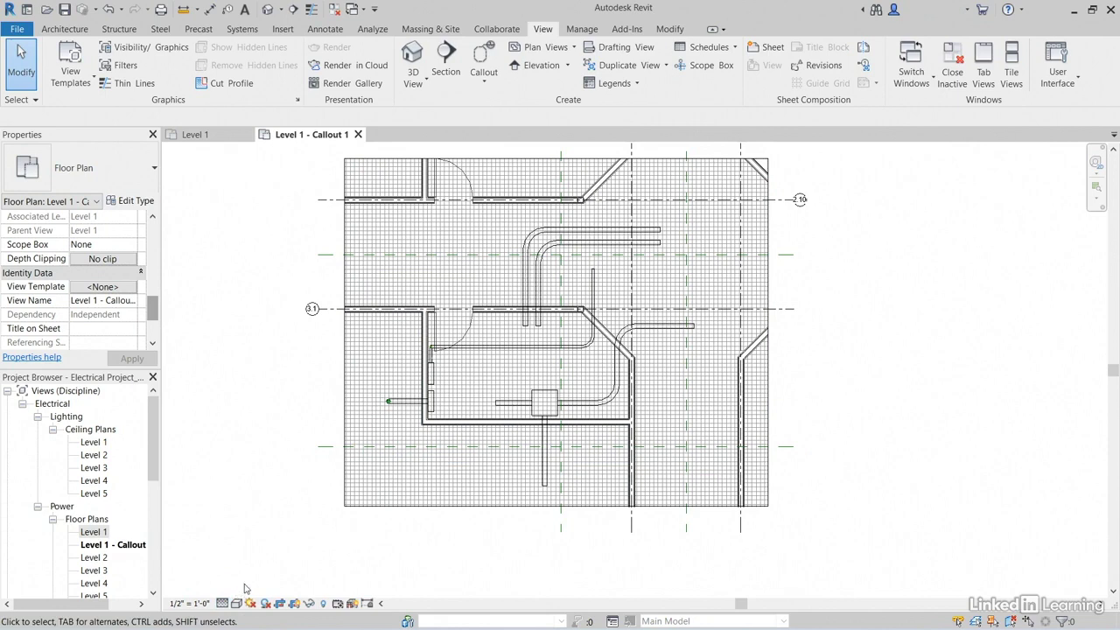
{"action": "key", "text": "v+g"}
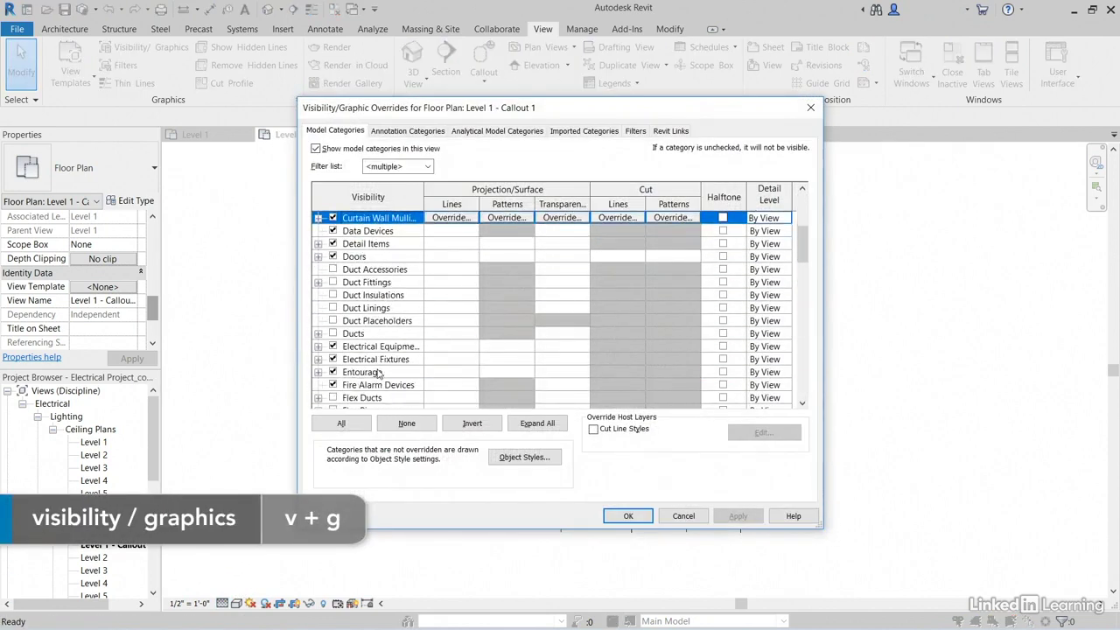
Step: In Visibility/Graphics, turn off the Floors surface pattern visibility and apply the override
{"action": "left_click", "coordinate": [354, 333]}
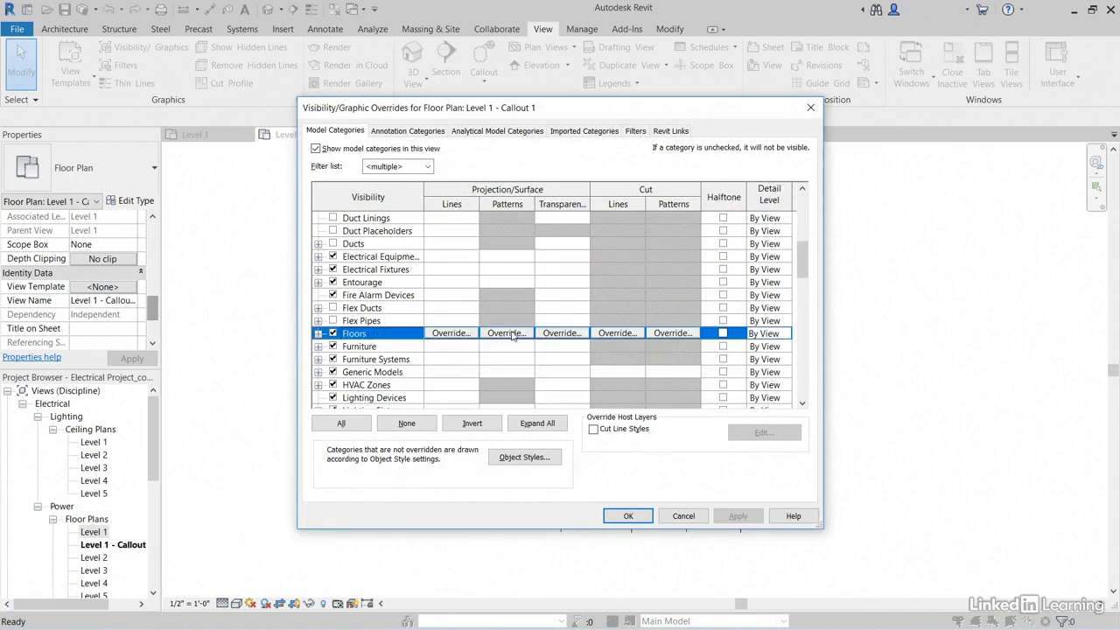
{"action": "left_click", "coordinate": [507, 332]}
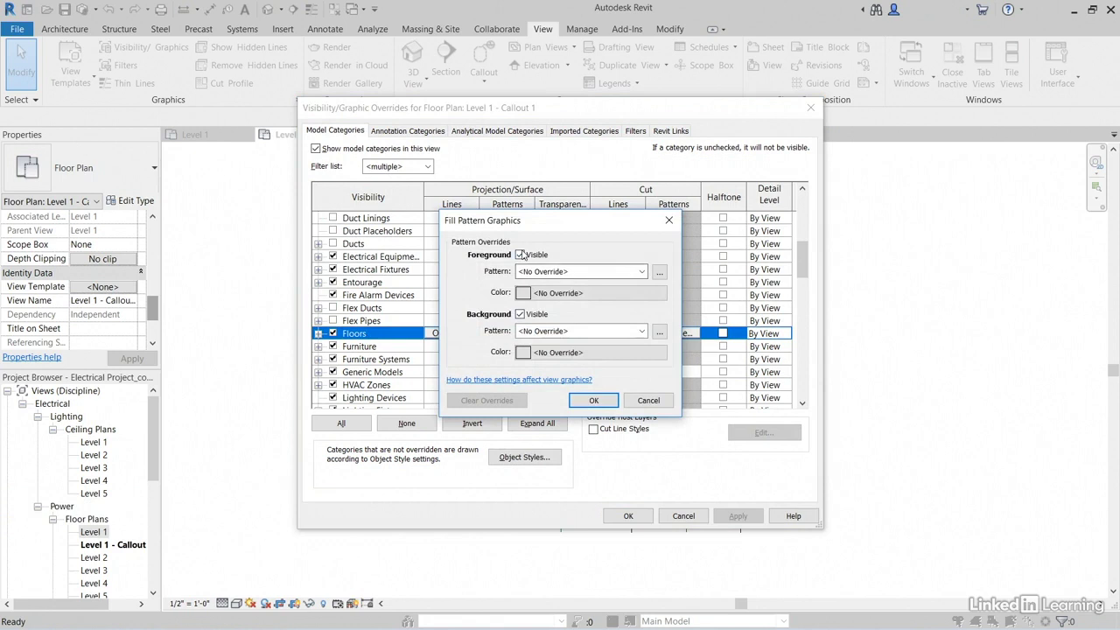
{"action": "left_click", "coordinate": [522, 254]}
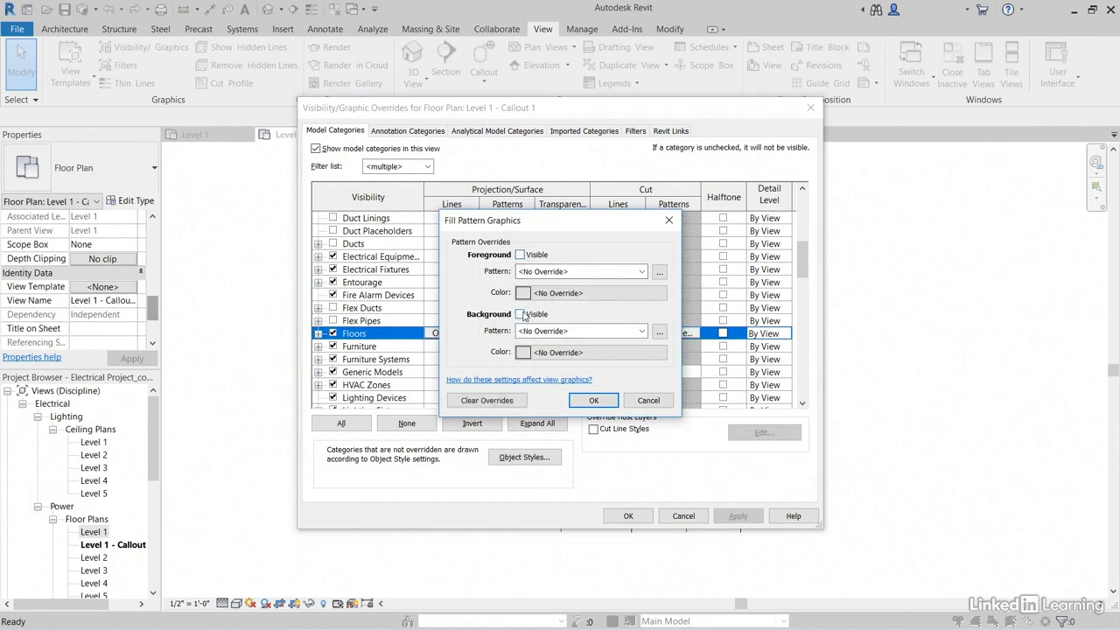
{"action": "left_click", "coordinate": [593, 399]}
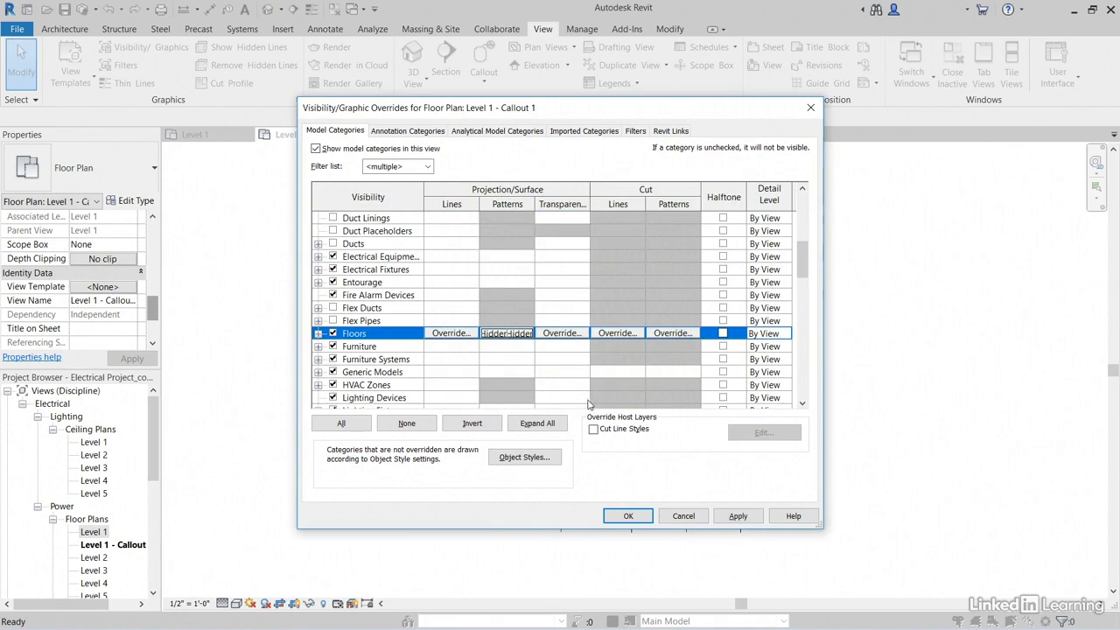
{"action": "left_click", "coordinate": [627, 515]}
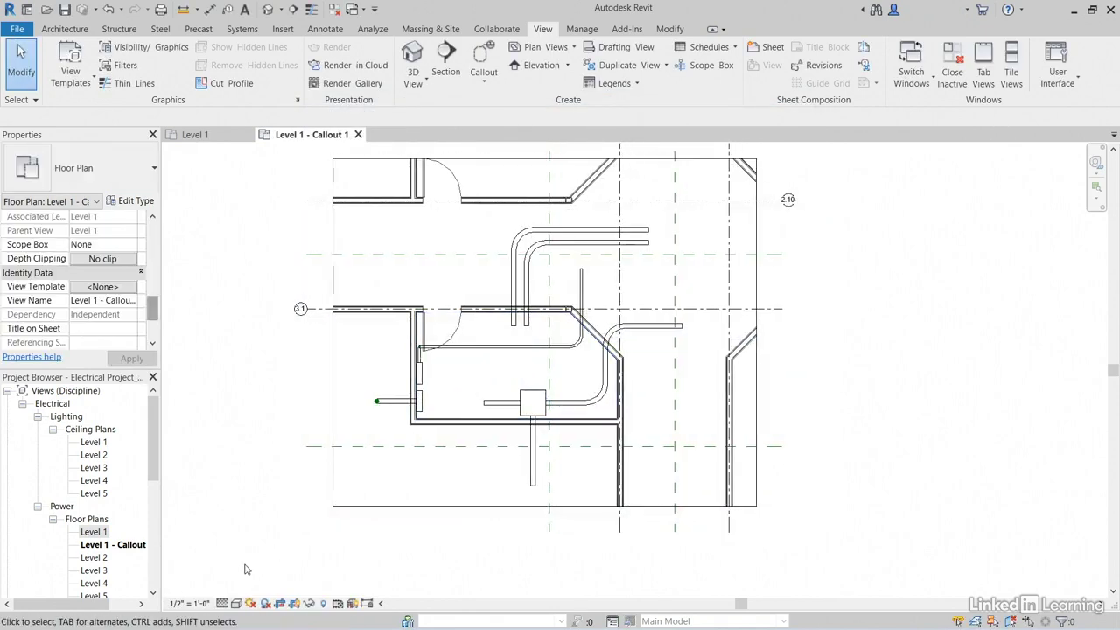
{"action": "left_click", "coordinate": [252, 601]}
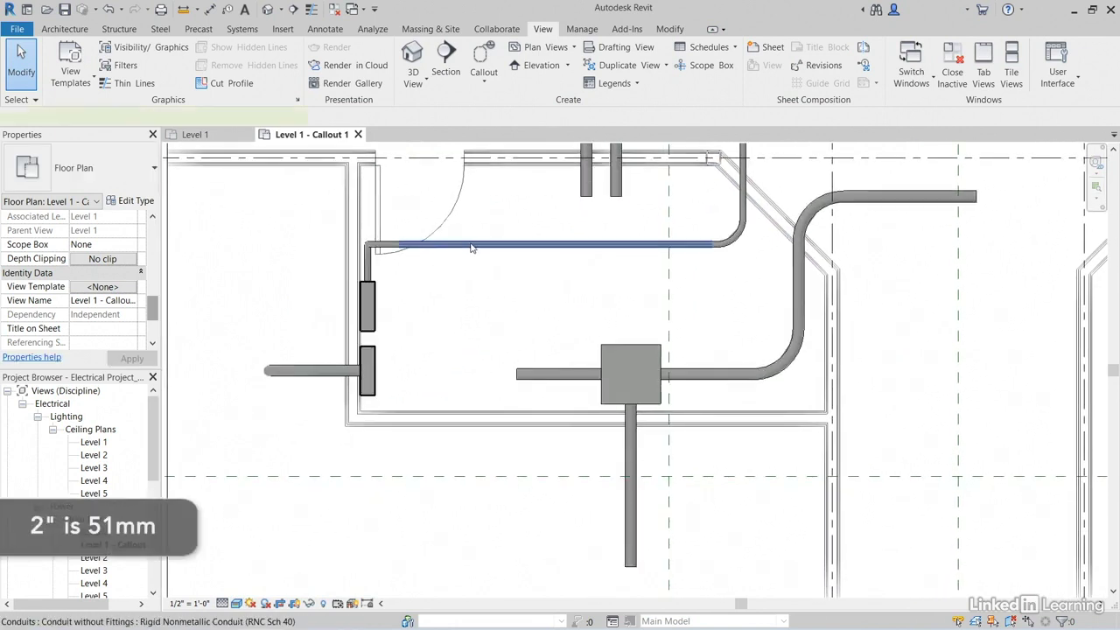
Step: Select the horizontal conduit from the top panel and delete it
{"action": "left_click", "coordinate": [551, 245]}
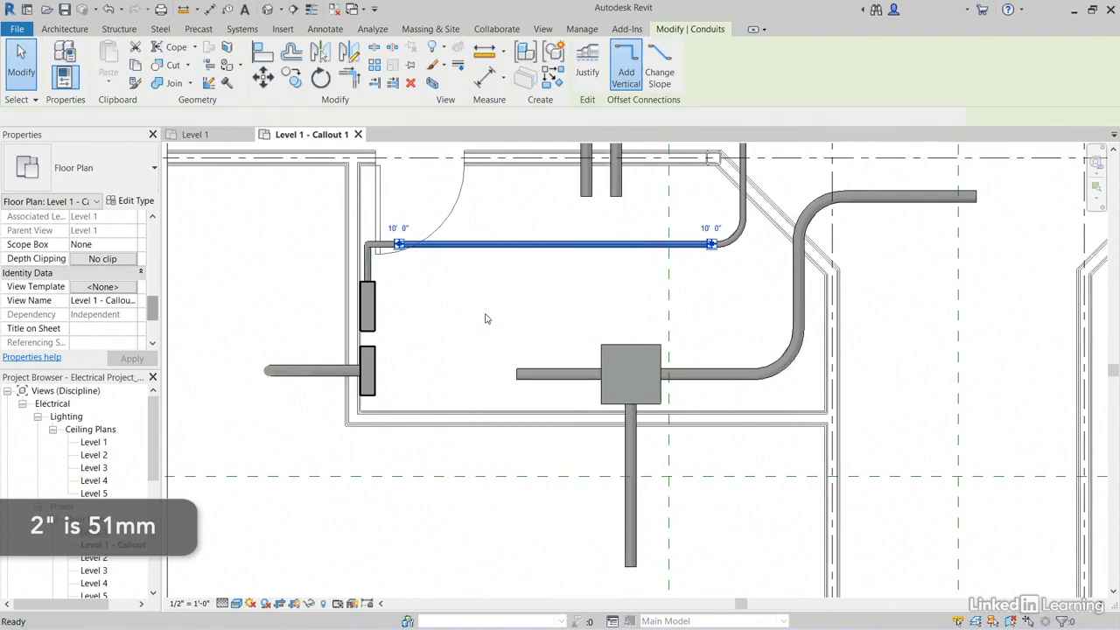
{"action": "left_click", "coordinate": [499, 301]}
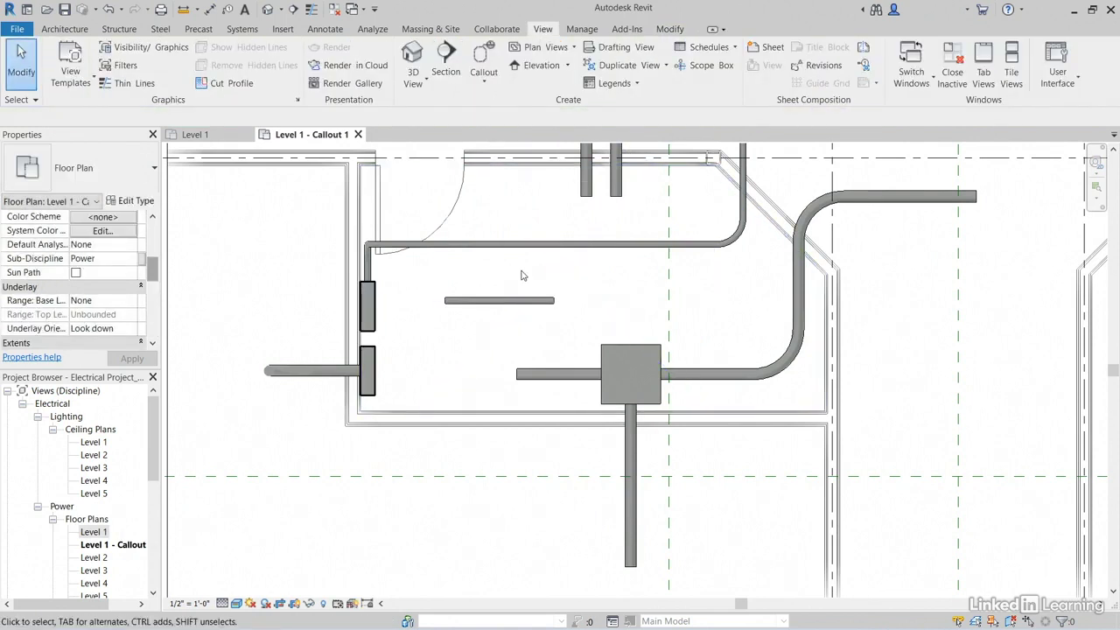
{"action": "left_click", "coordinate": [499, 301]}
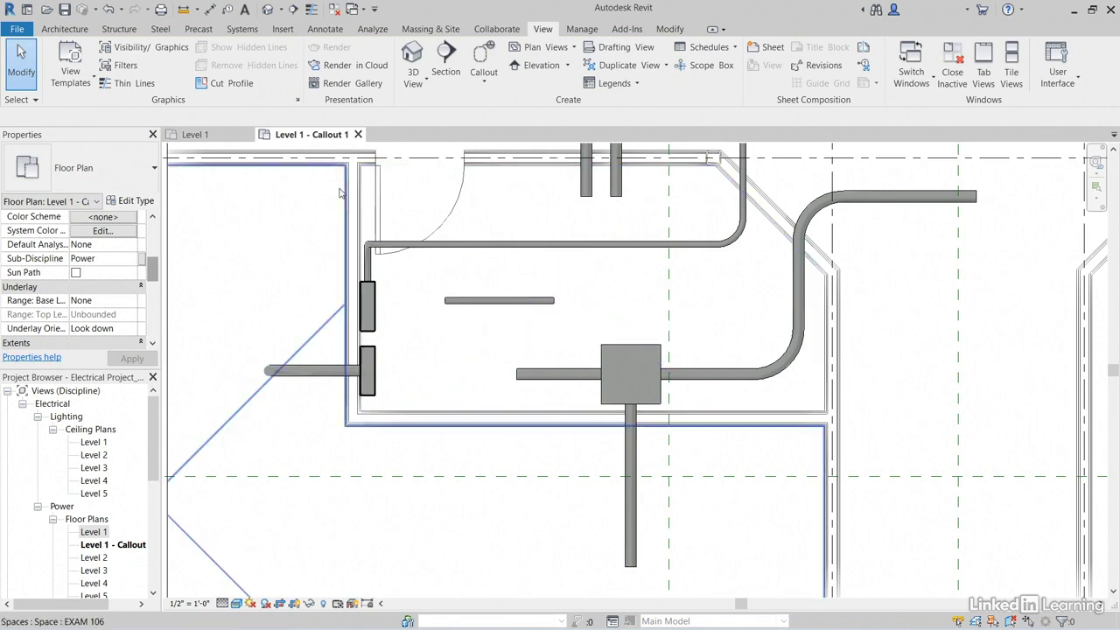
Step: Start Load Family and navigate up to the Libraries folder, then into US Imperial
{"action": "left_click", "coordinate": [283, 28]}
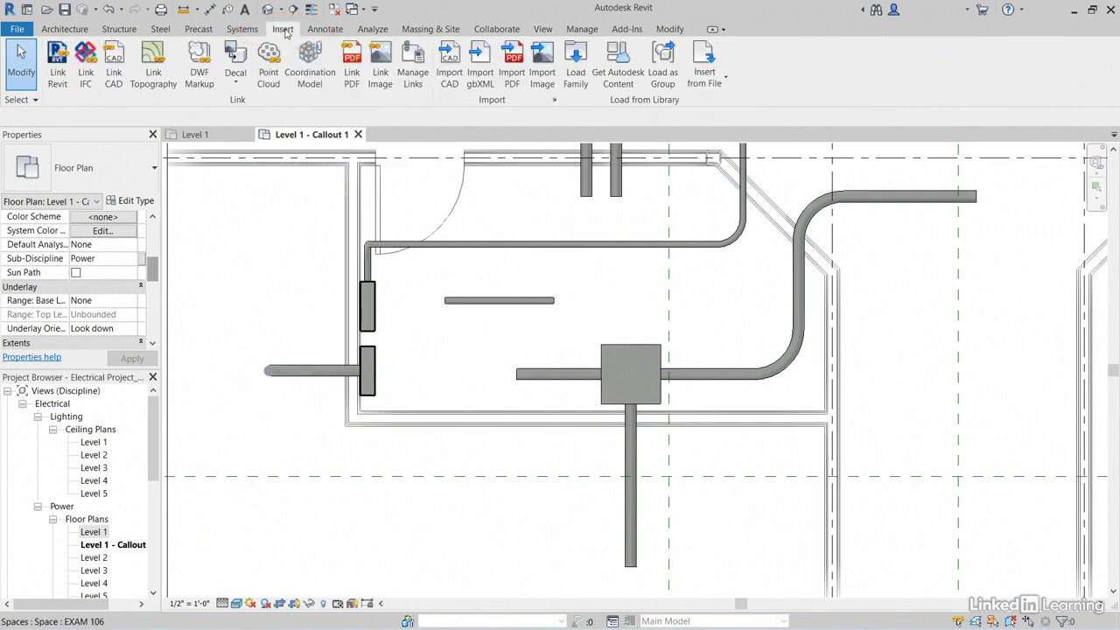
{"action": "mouse_move", "coordinate": [576, 67]}
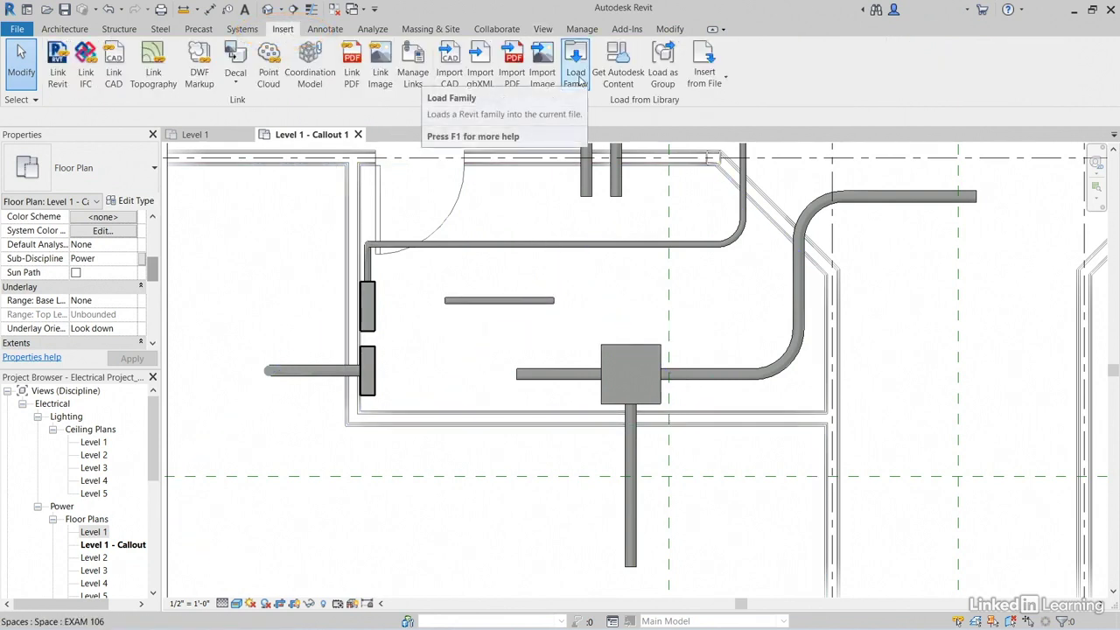
{"action": "left_click", "coordinate": [575, 63]}
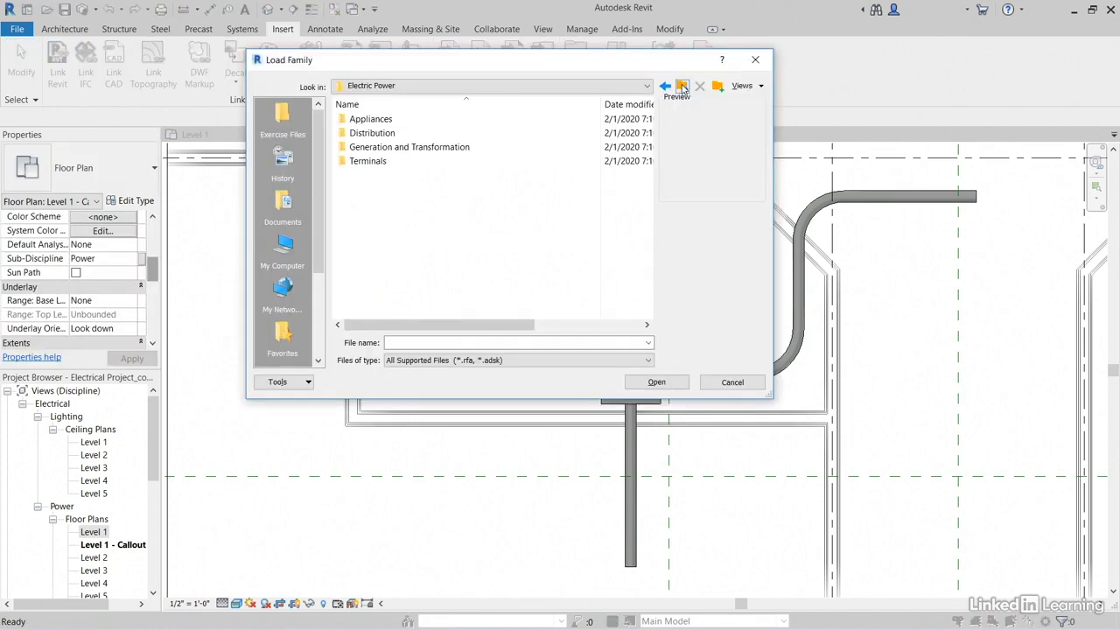
{"action": "left_click", "coordinate": [665, 84]}
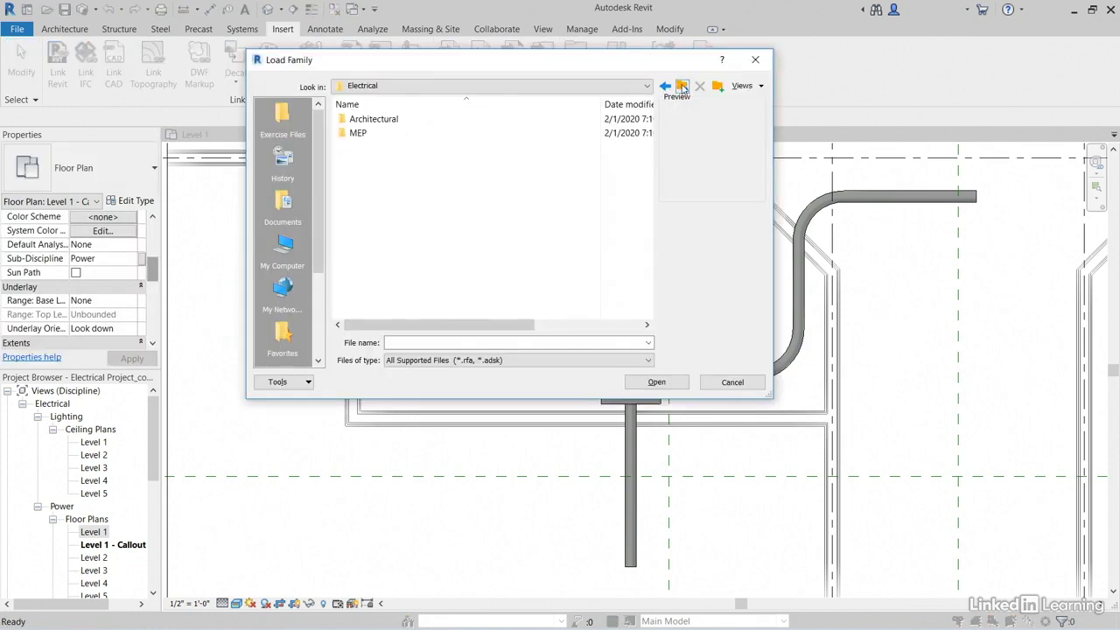
{"action": "left_click", "coordinate": [665, 84]}
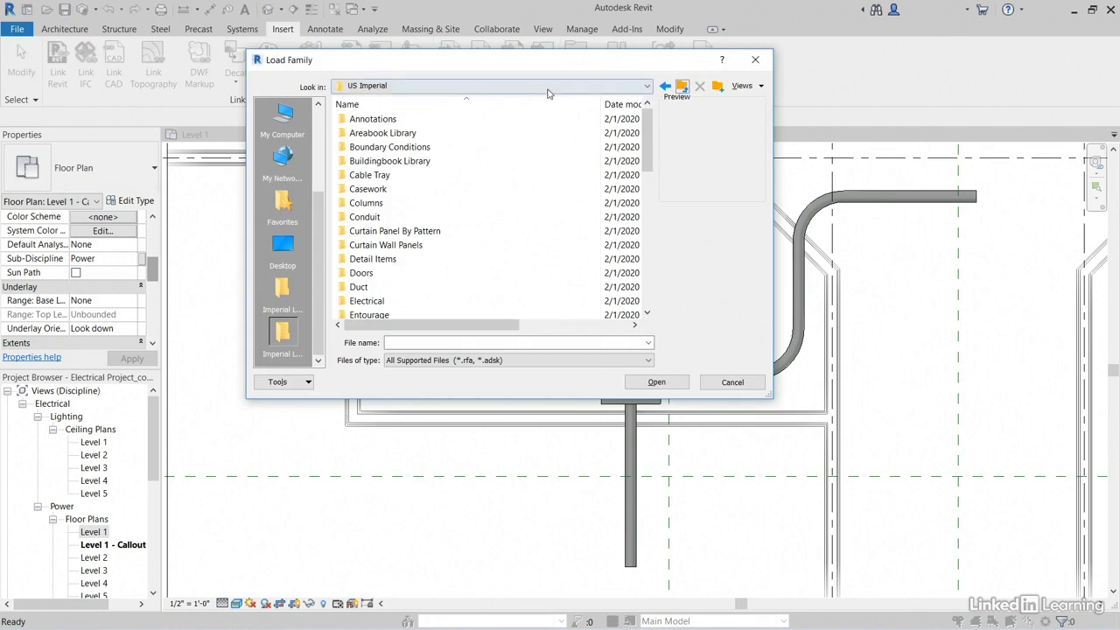
{"action": "left_click", "coordinate": [646, 84]}
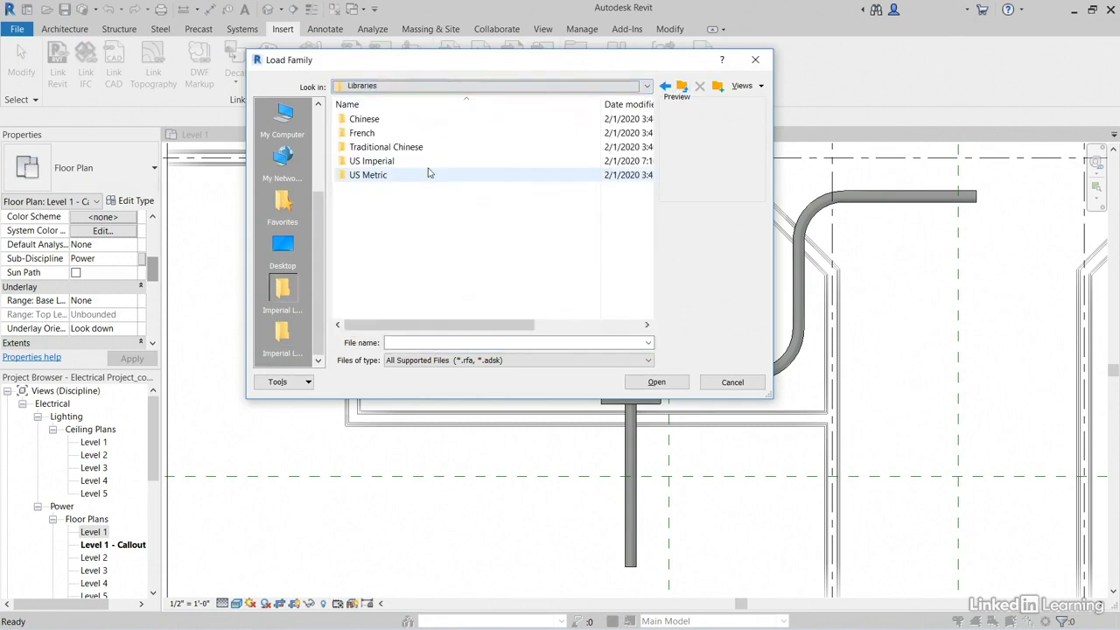
{"action": "mouse_move", "coordinate": [368, 175]}
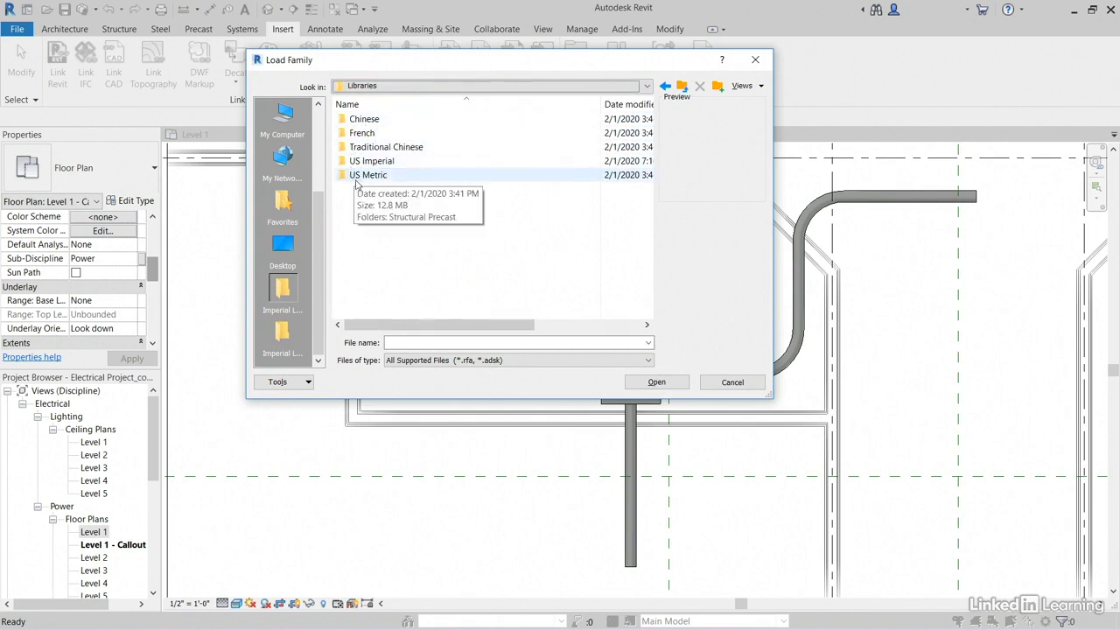
{"action": "mouse_move", "coordinate": [371, 161]}
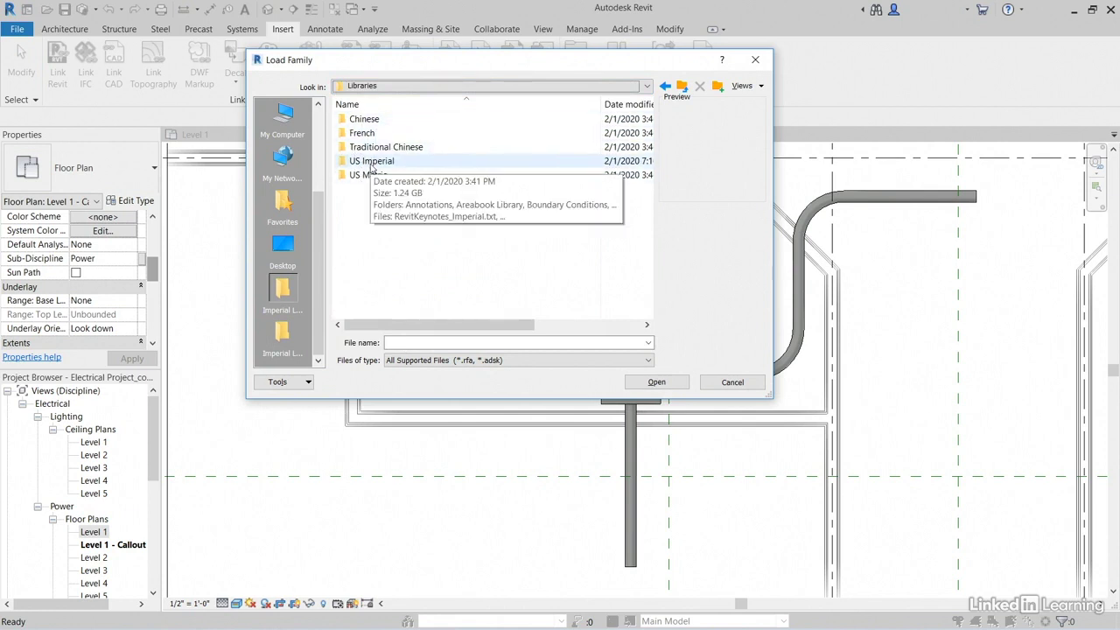
{"action": "double_click", "coordinate": [371, 161]}
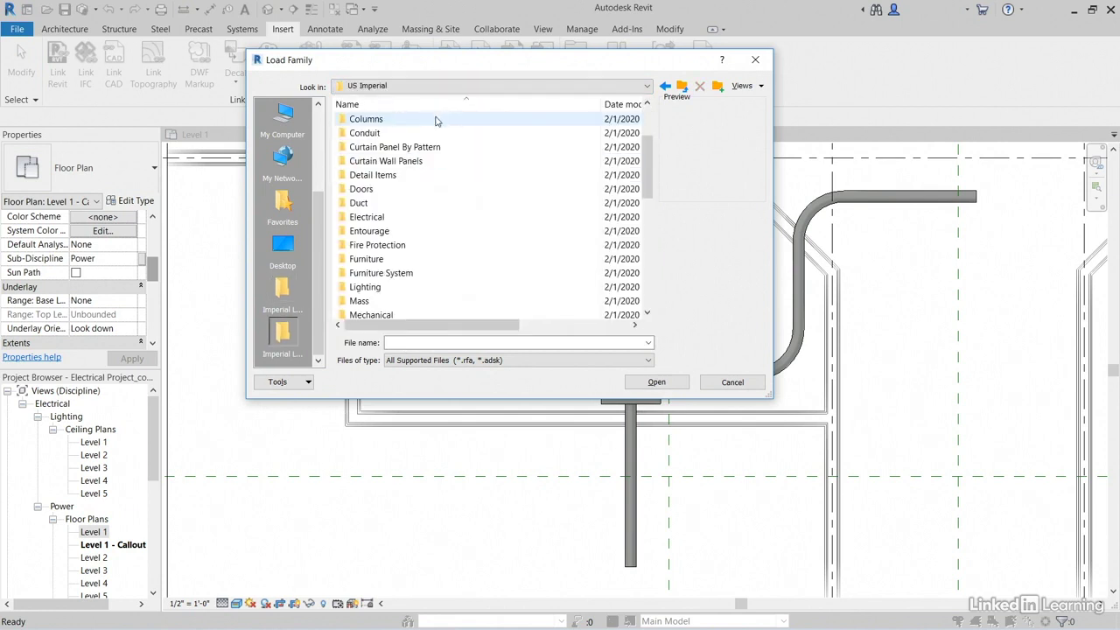
Step: Browse Conduit > Fittings > EMT and load Conduit Elbow - Set Screw - Die Cast Zinc.rfa
{"action": "double_click", "coordinate": [364, 133]}
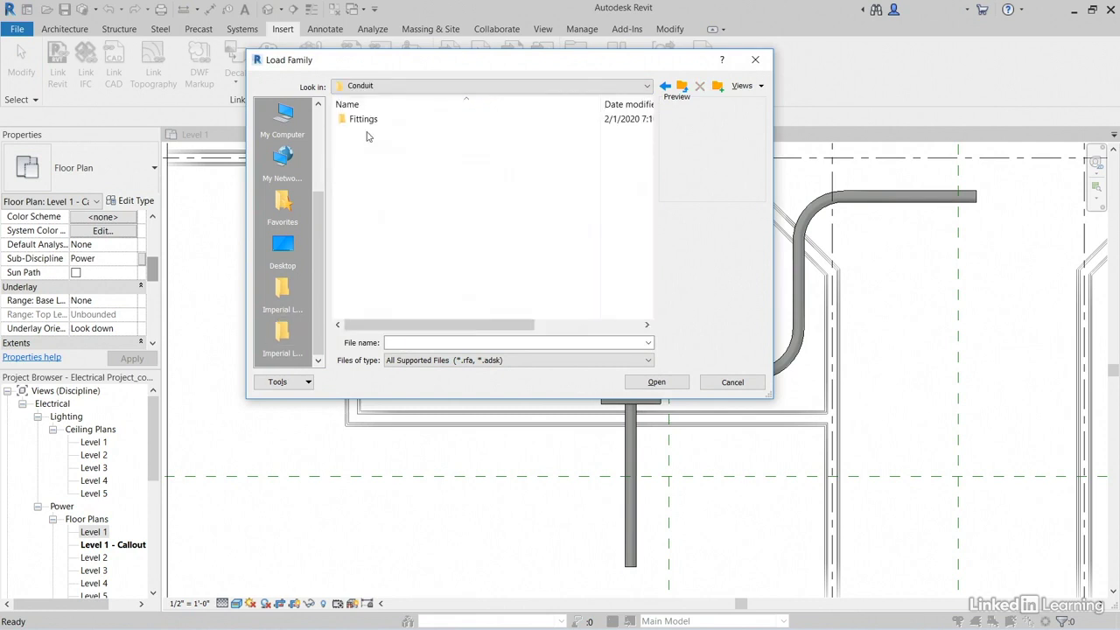
{"action": "double_click", "coordinate": [363, 118]}
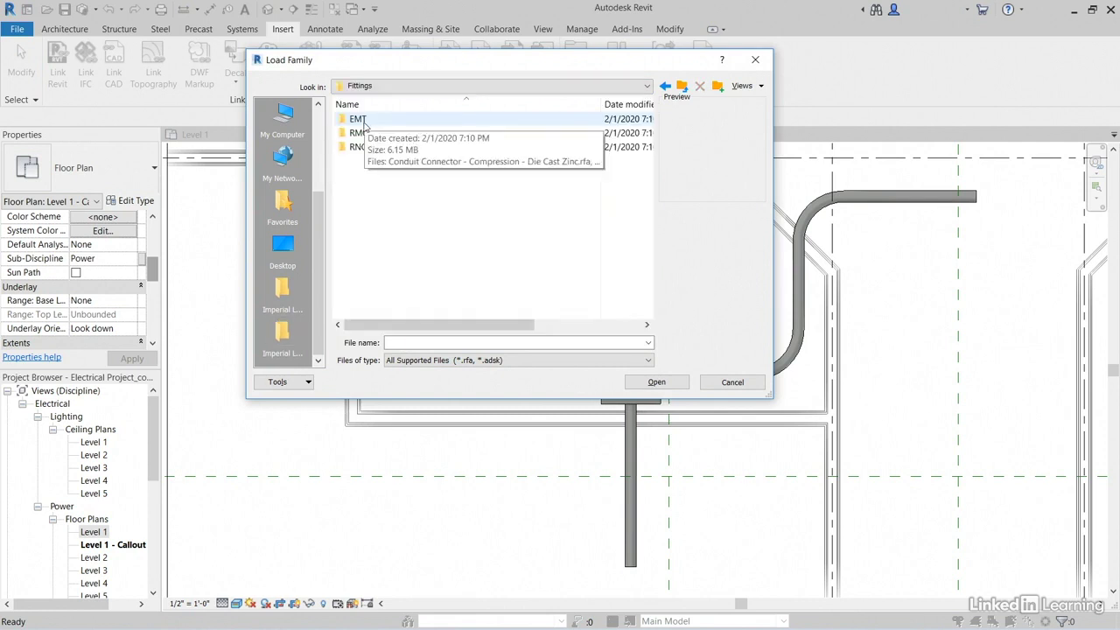
{"action": "double_click", "coordinate": [357, 119]}
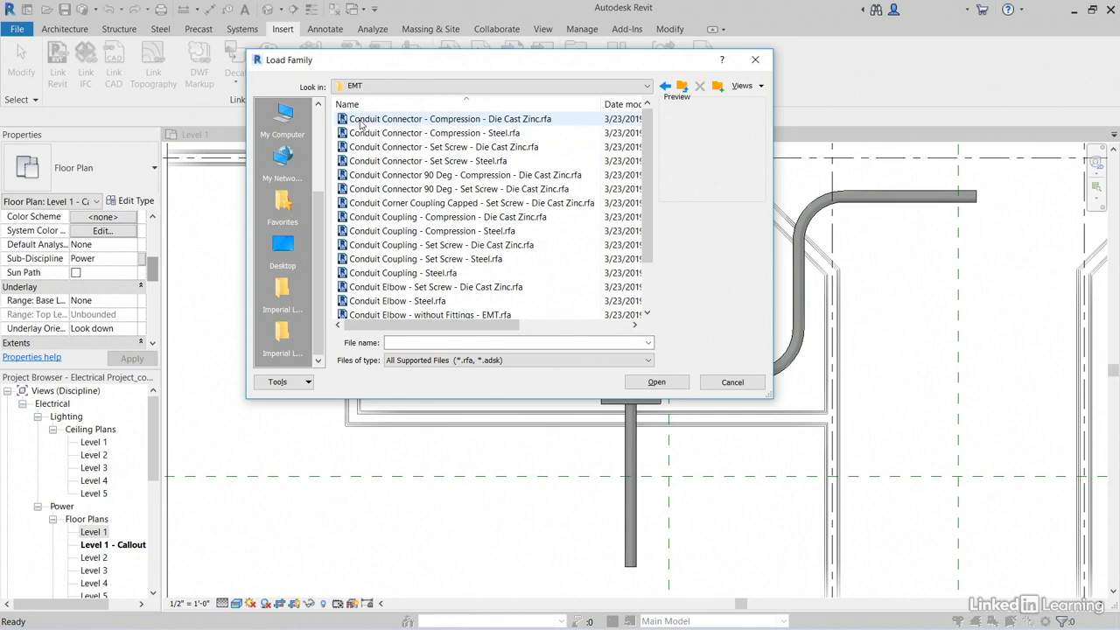
{"action": "left_click", "coordinate": [440, 203]}
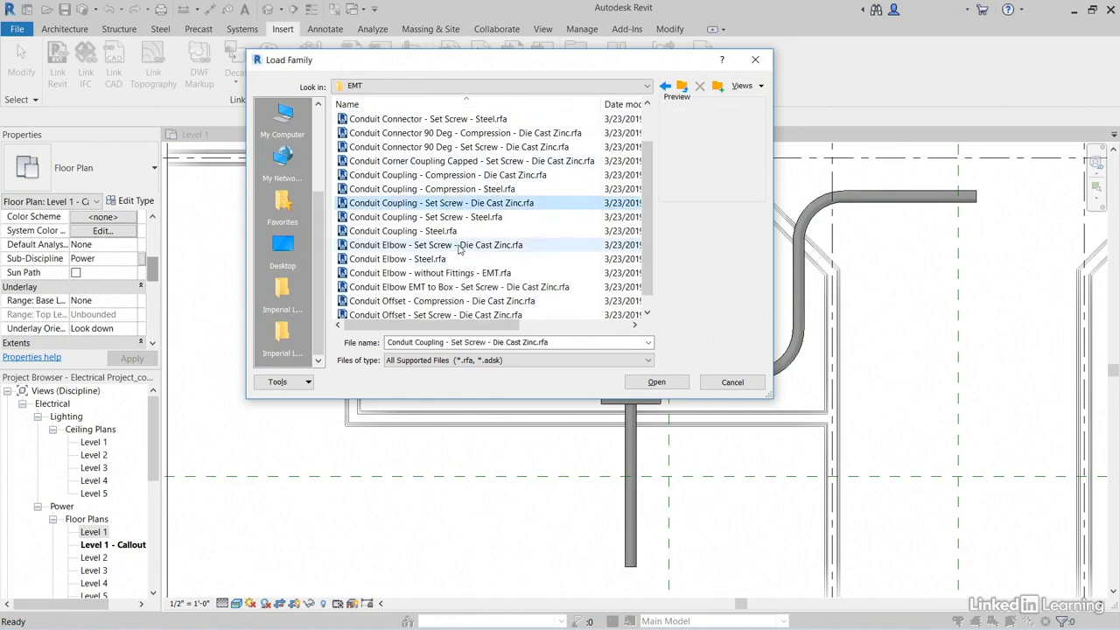
{"action": "left_click", "coordinate": [434, 245]}
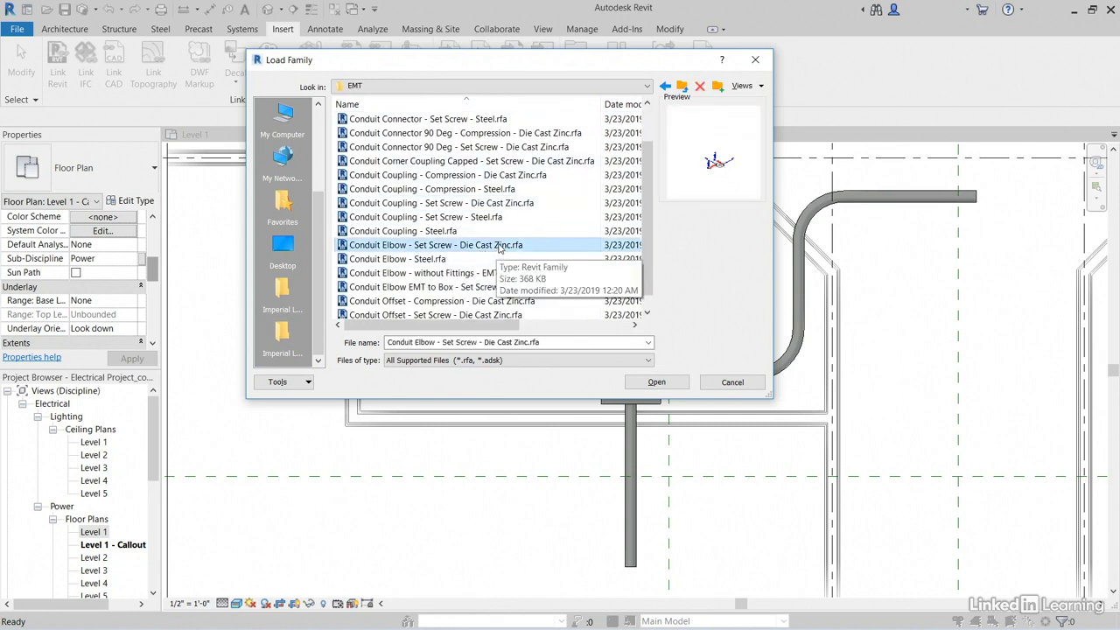
{"action": "mouse_move", "coordinate": [588, 301]}
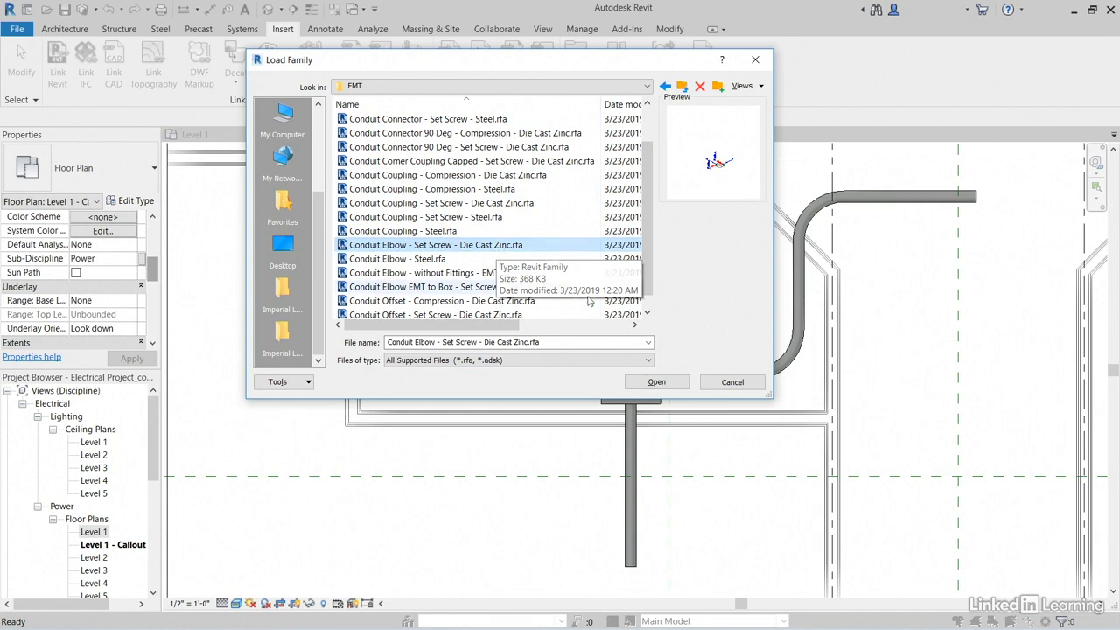
{"action": "left_click", "coordinate": [656, 381]}
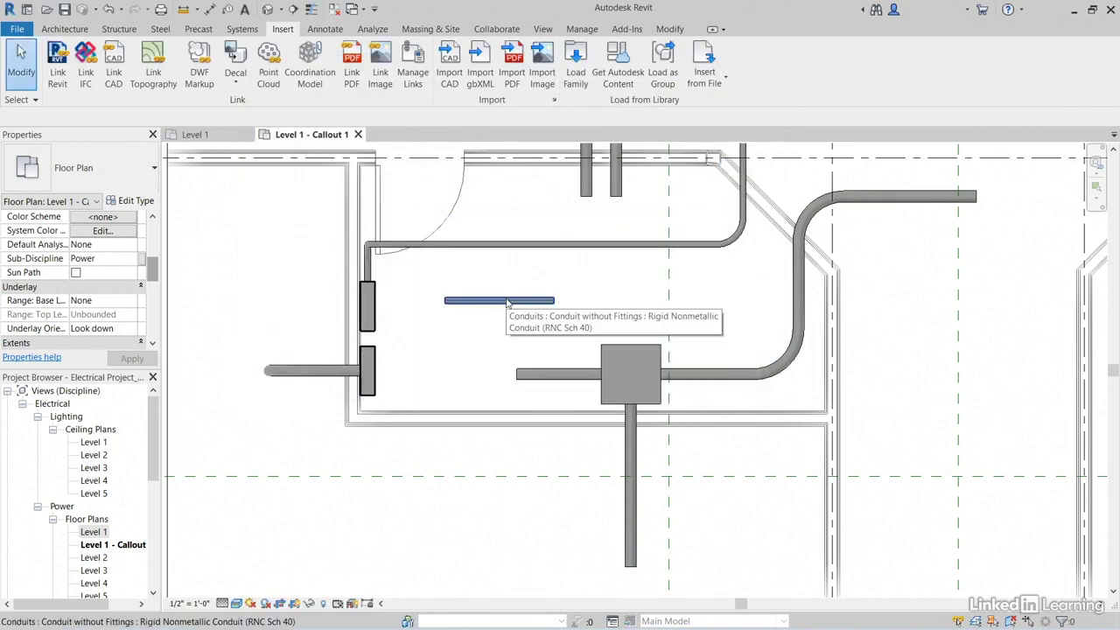
Step: Duplicate the selected conduit's type as a new type named EMT Set Screw
{"action": "left_click", "coordinate": [498, 301]}
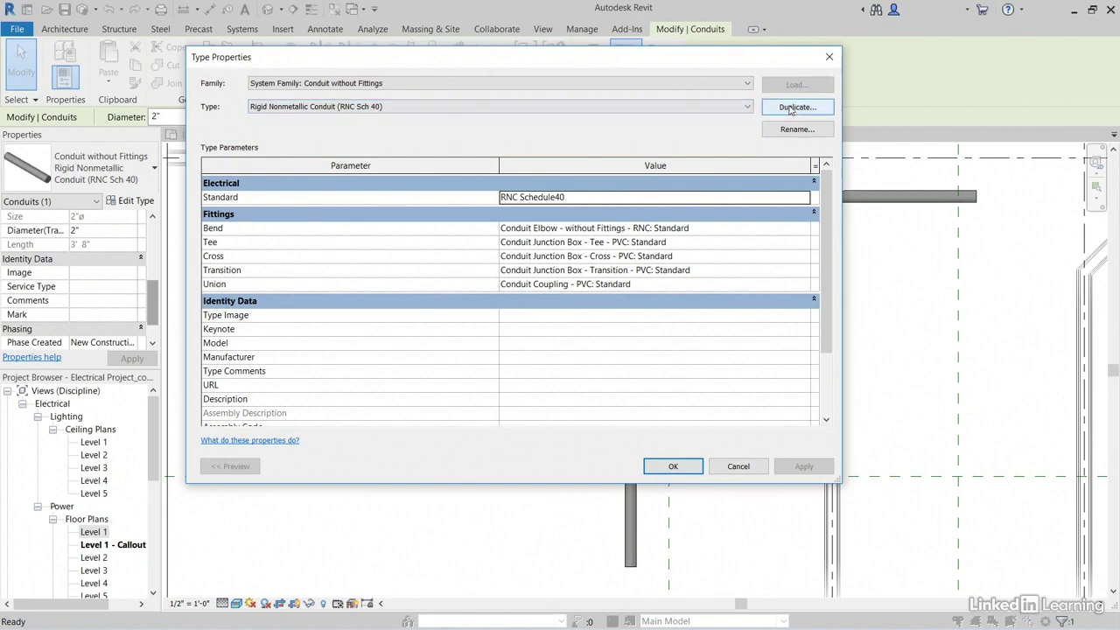
{"action": "left_click", "coordinate": [796, 107]}
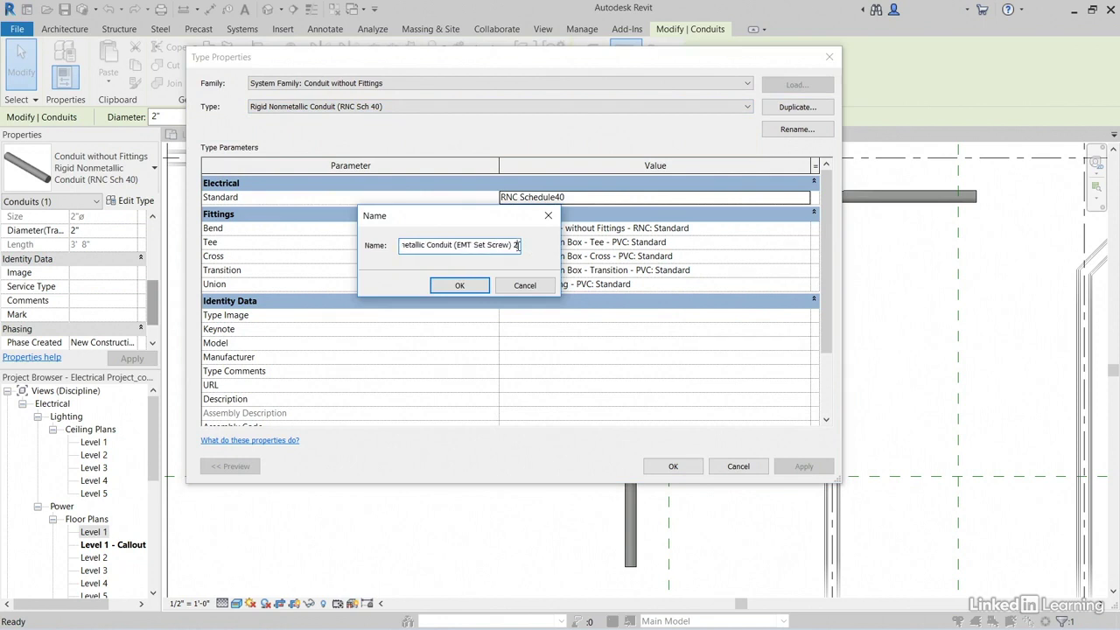
{"action": "left_click", "coordinate": [459, 285]}
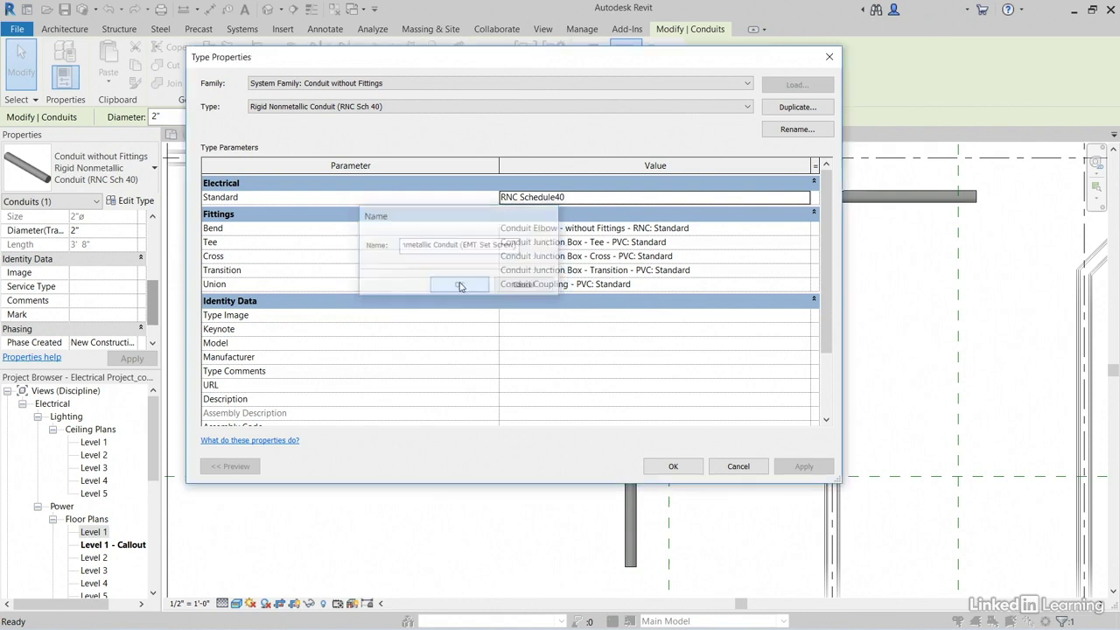
{"action": "left_click", "coordinate": [458, 285]}
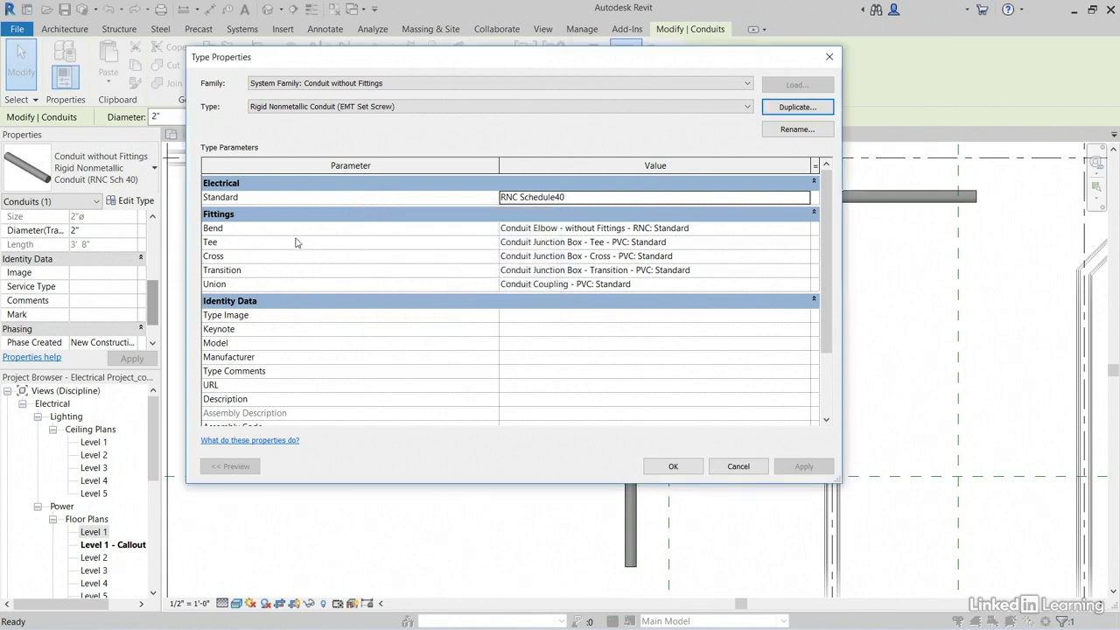
{"action": "mouse_move", "coordinate": [700, 230]}
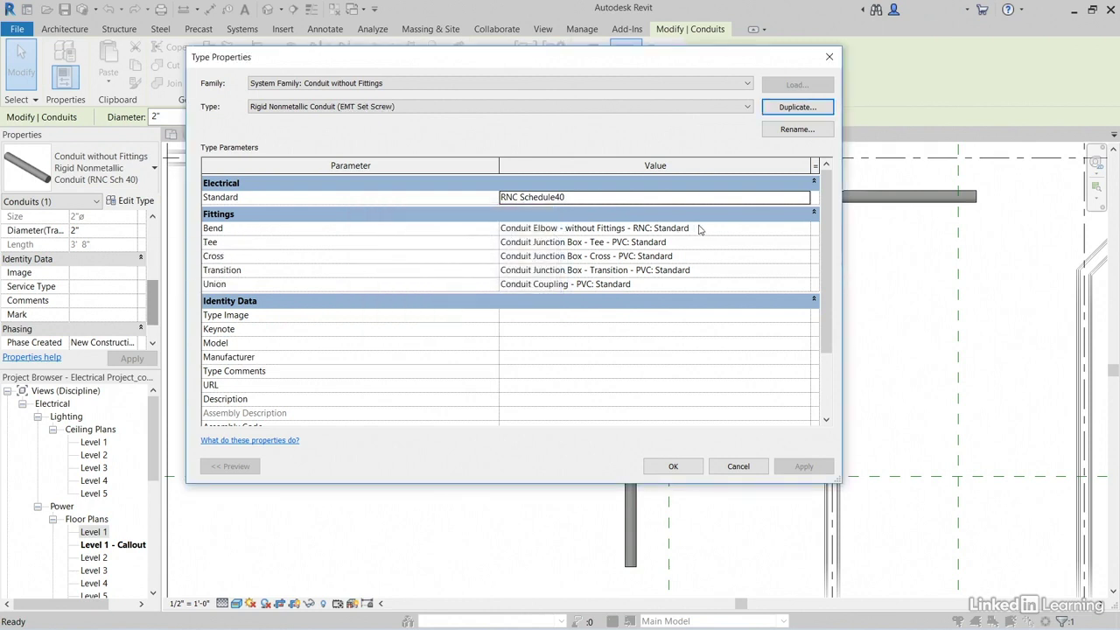
Step: Set the type's Bend fitting to Conduit Elbow - Set Screw - Die Cast Zinc and apply
{"action": "left_click", "coordinate": [801, 228]}
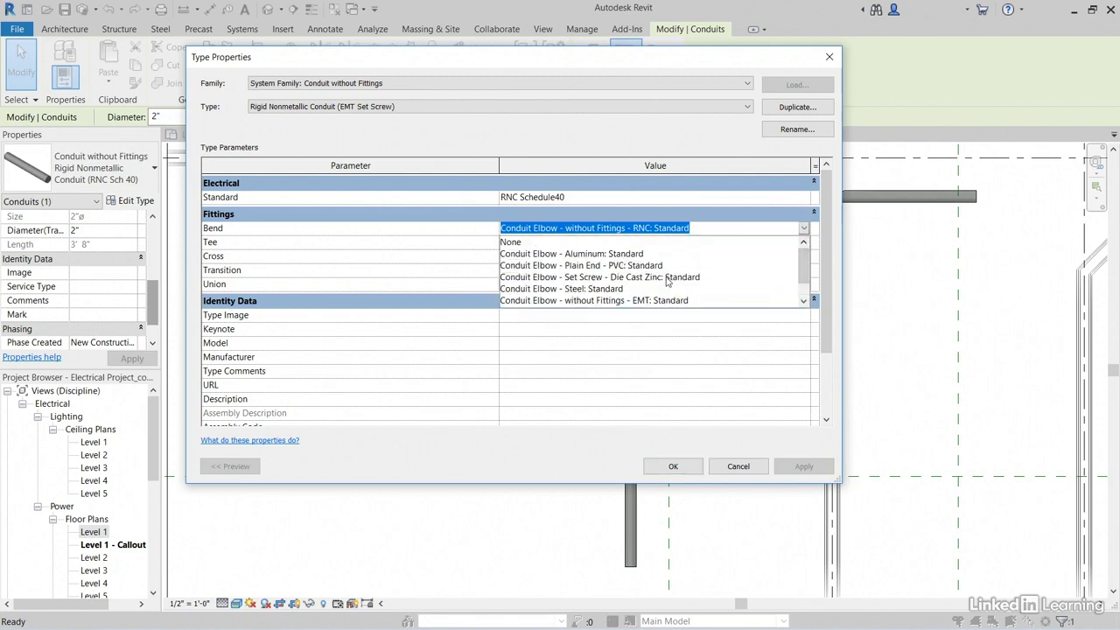
{"action": "left_click", "coordinate": [598, 276]}
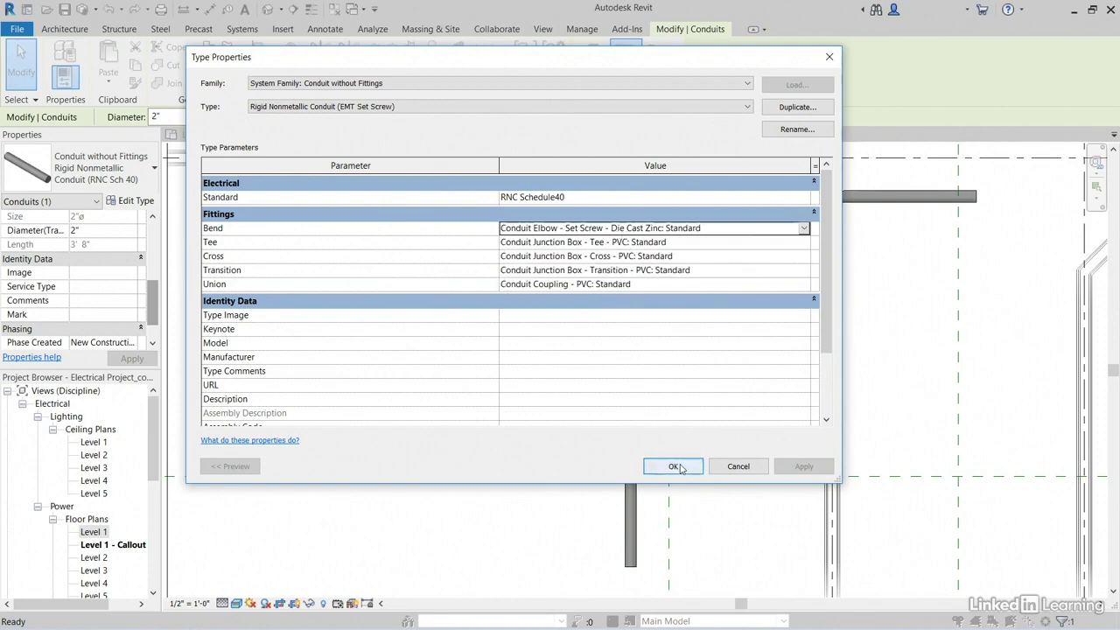
{"action": "left_click", "coordinate": [671, 465]}
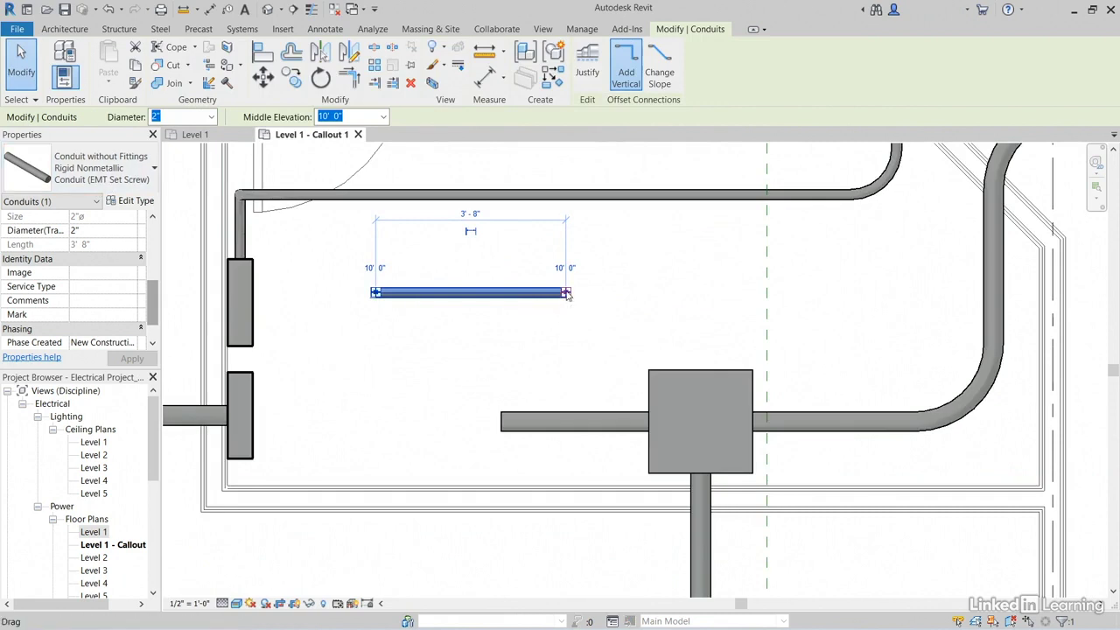
Step: Use Create Similar on the conduit to start placing more EMT Set Screw conduit
{"action": "right_click", "coordinate": [564, 294]}
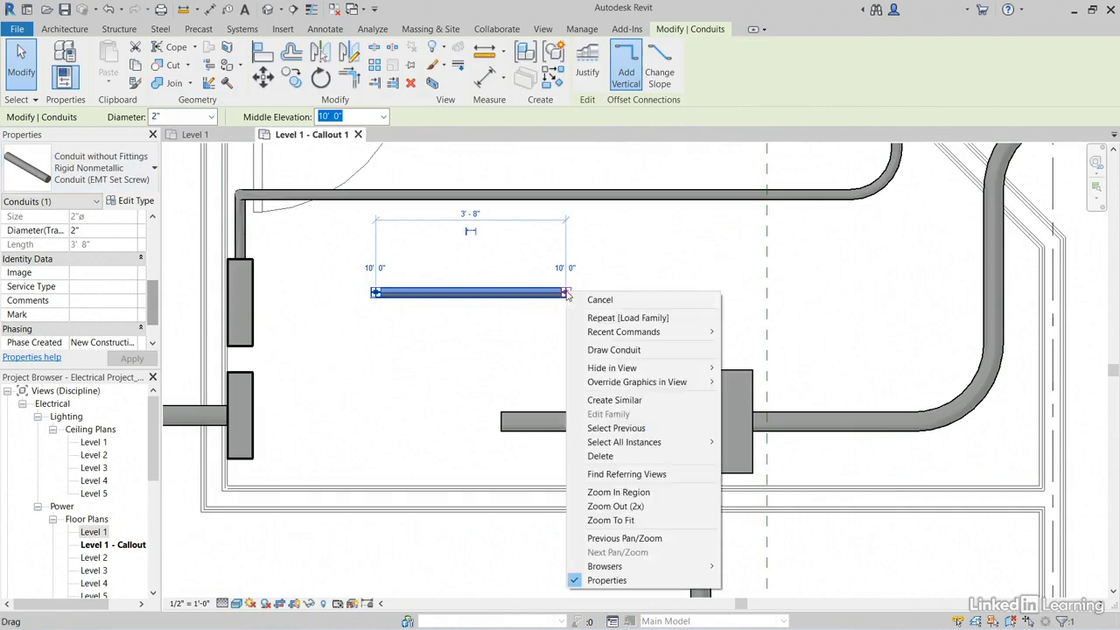
{"action": "left_click", "coordinate": [613, 350]}
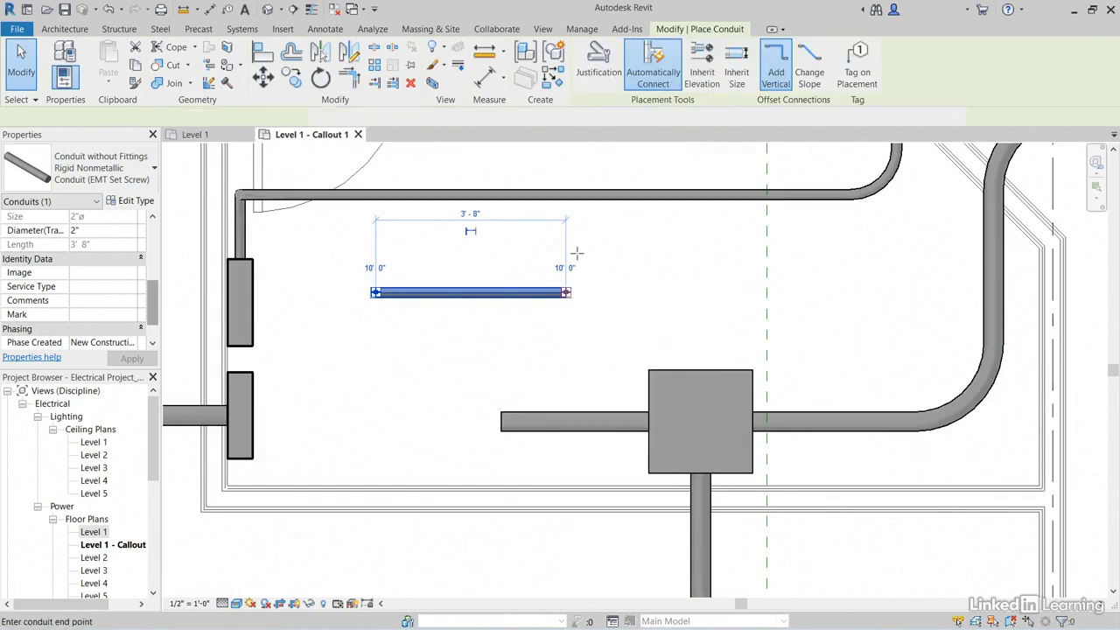